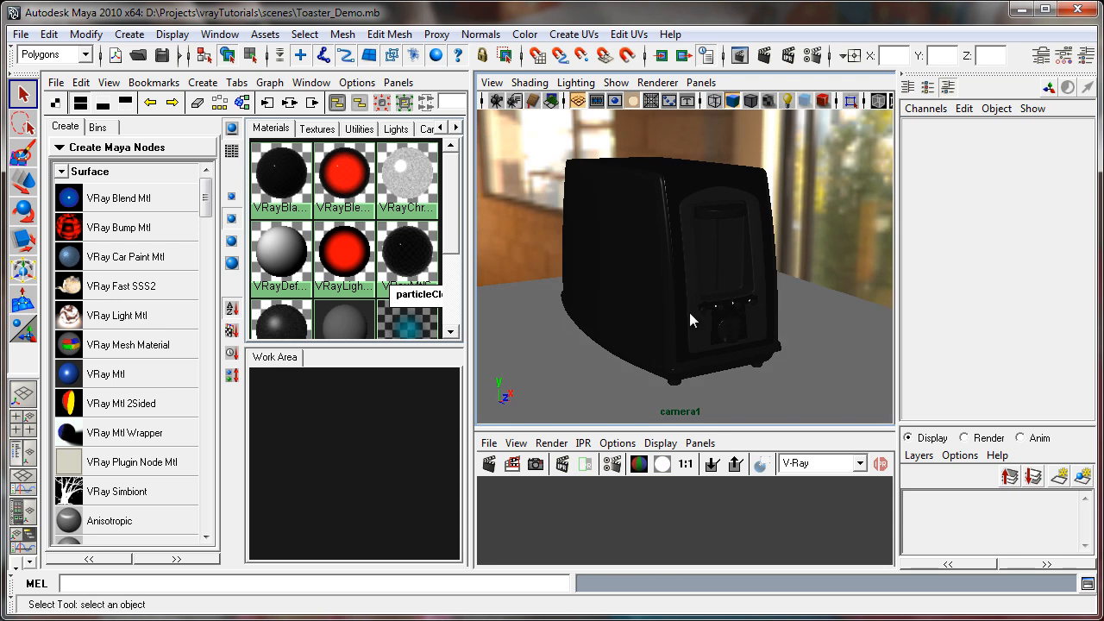
mouse_move(532, 304)
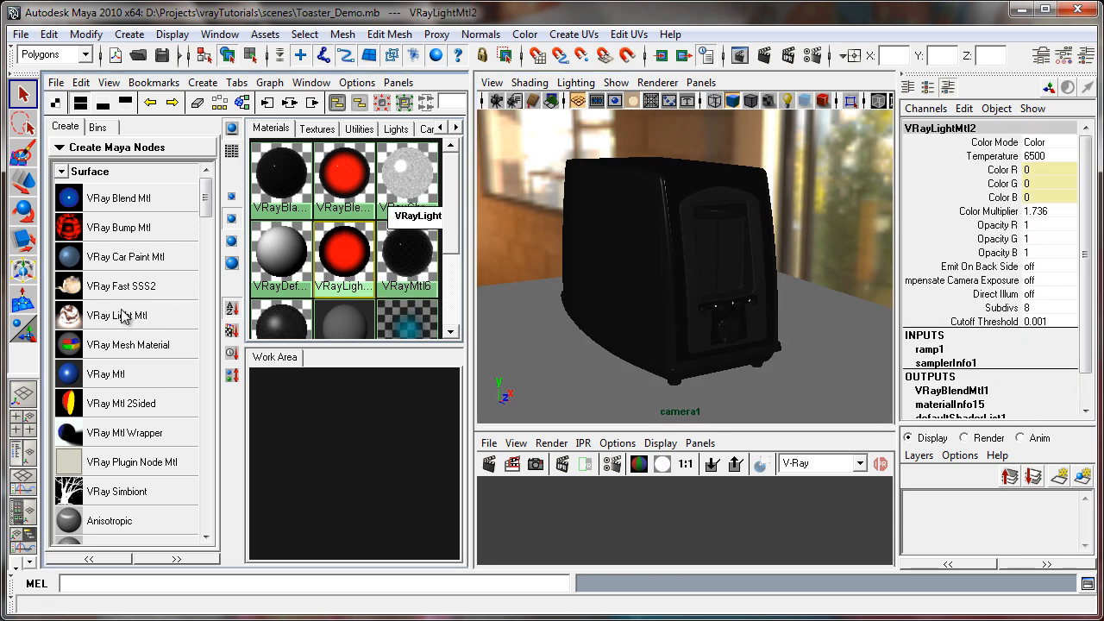
mouse_move(97, 381)
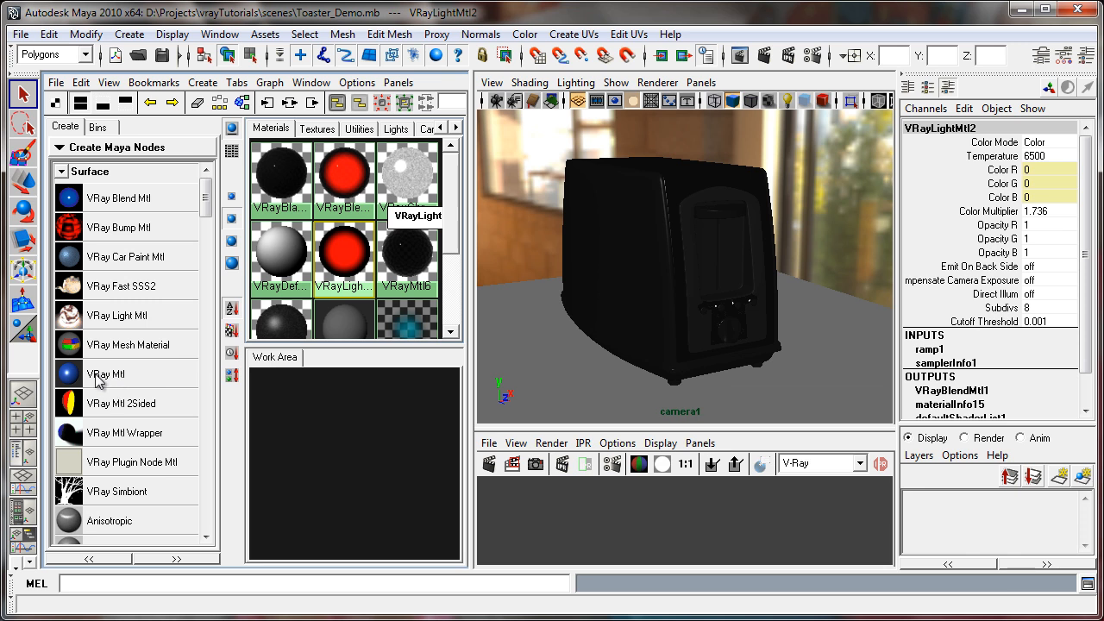
mouse_move(97, 382)
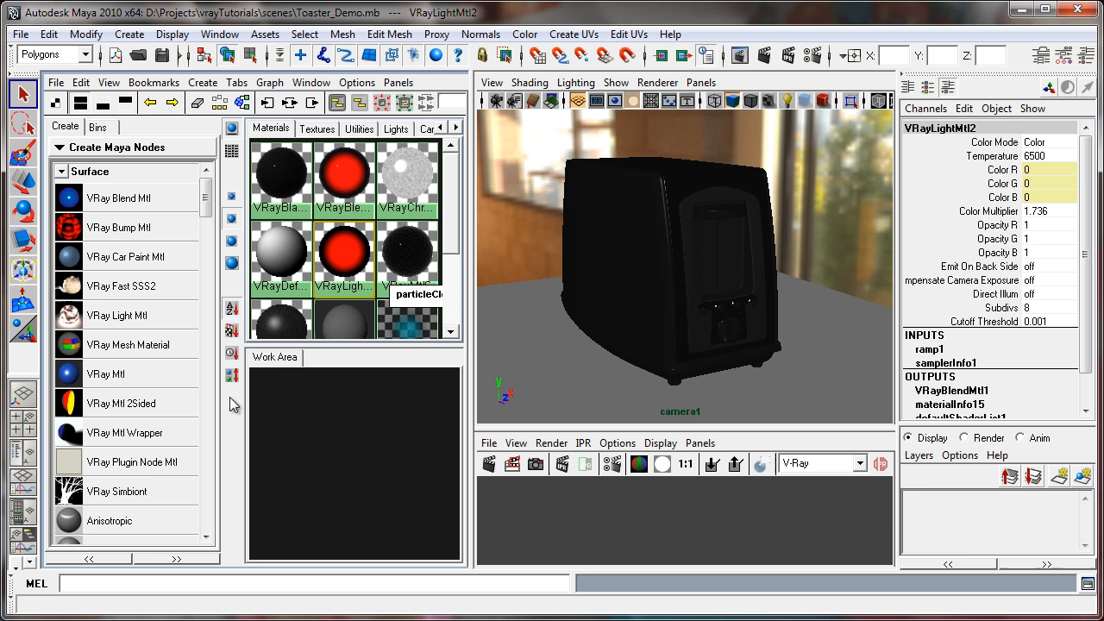
Create a new VRay Mtl (VRayMtl7) in Hypershade and move its settings window aside
click(107, 373)
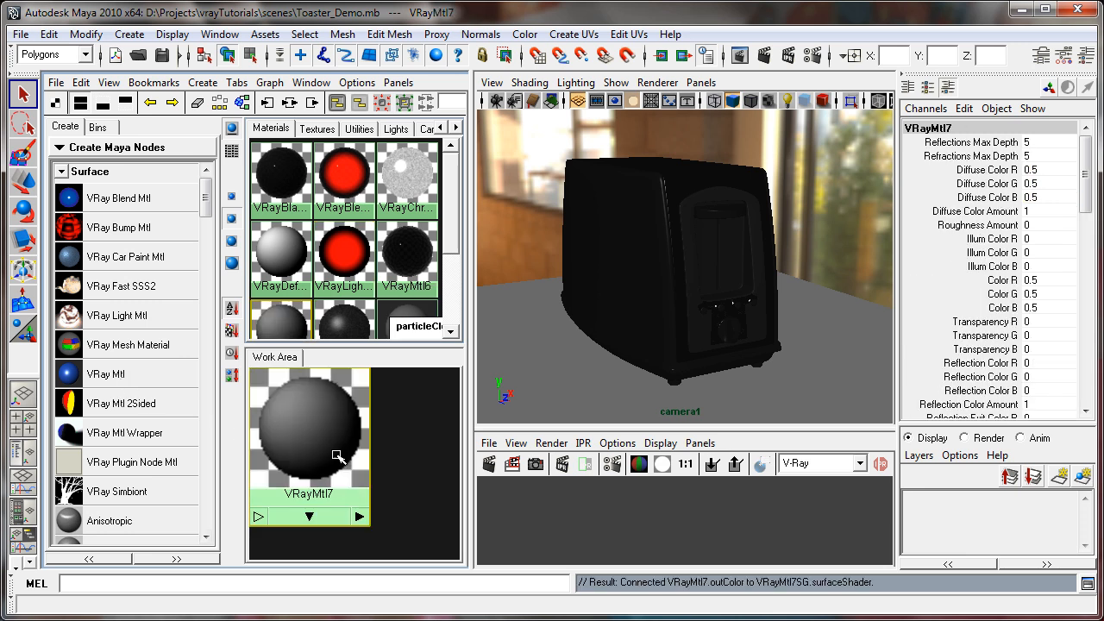
mouse_move(307, 445)
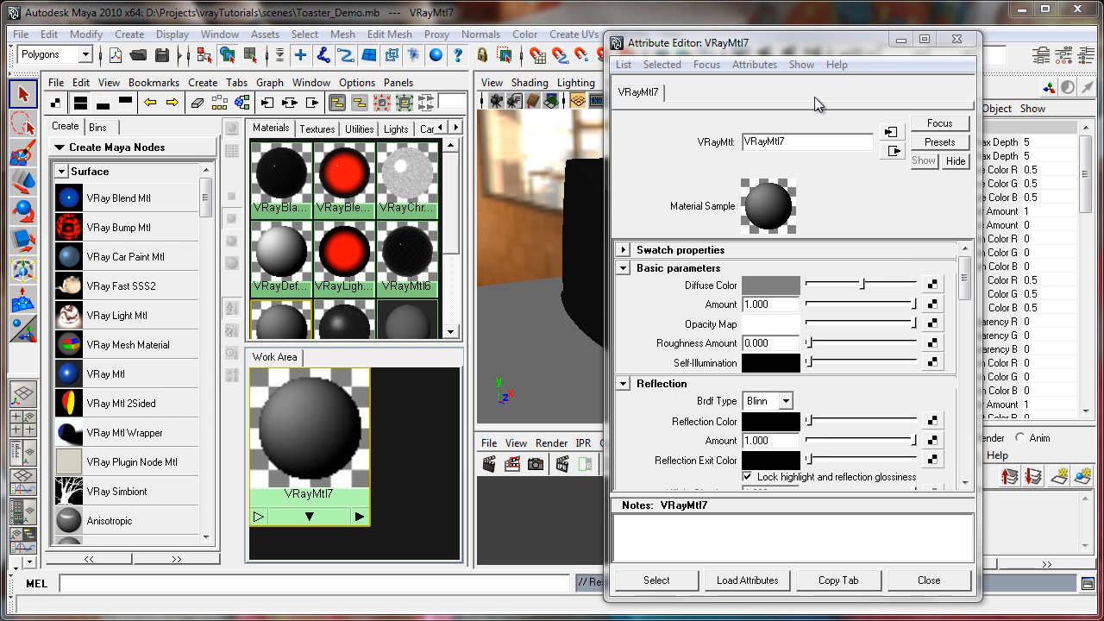
mouse_move(809, 50)
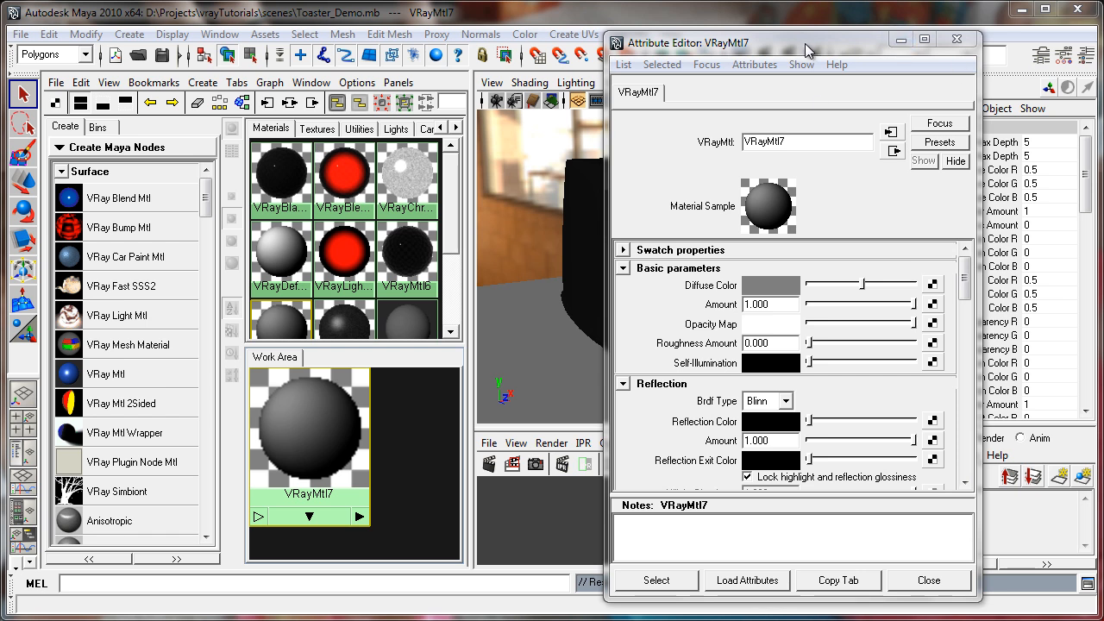
drag(807, 50, 819, 55)
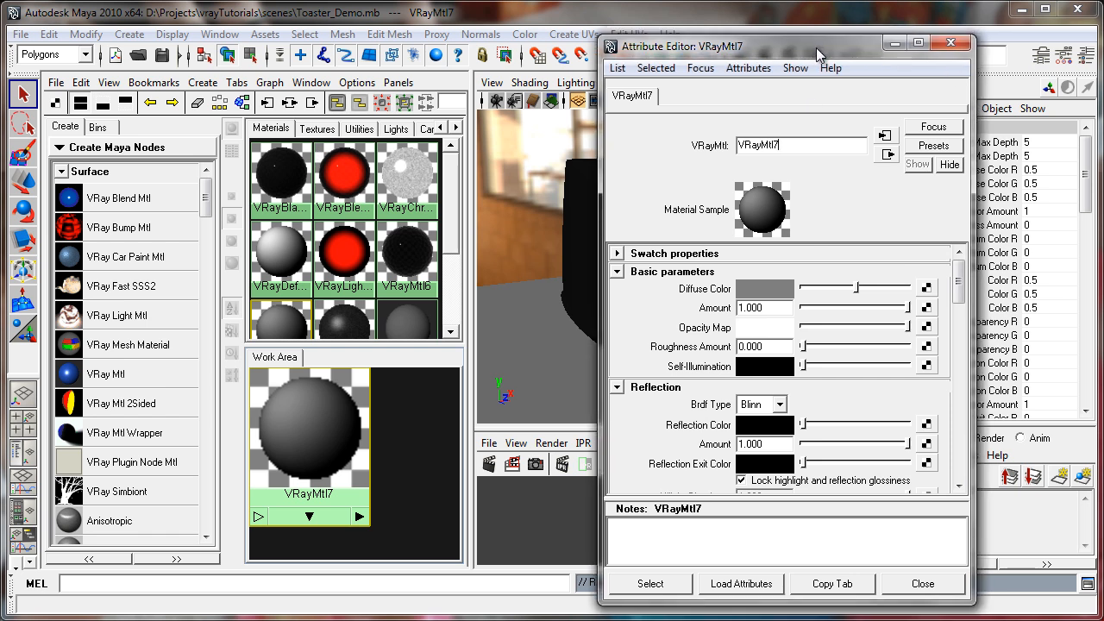
drag(819, 48, 842, 50)
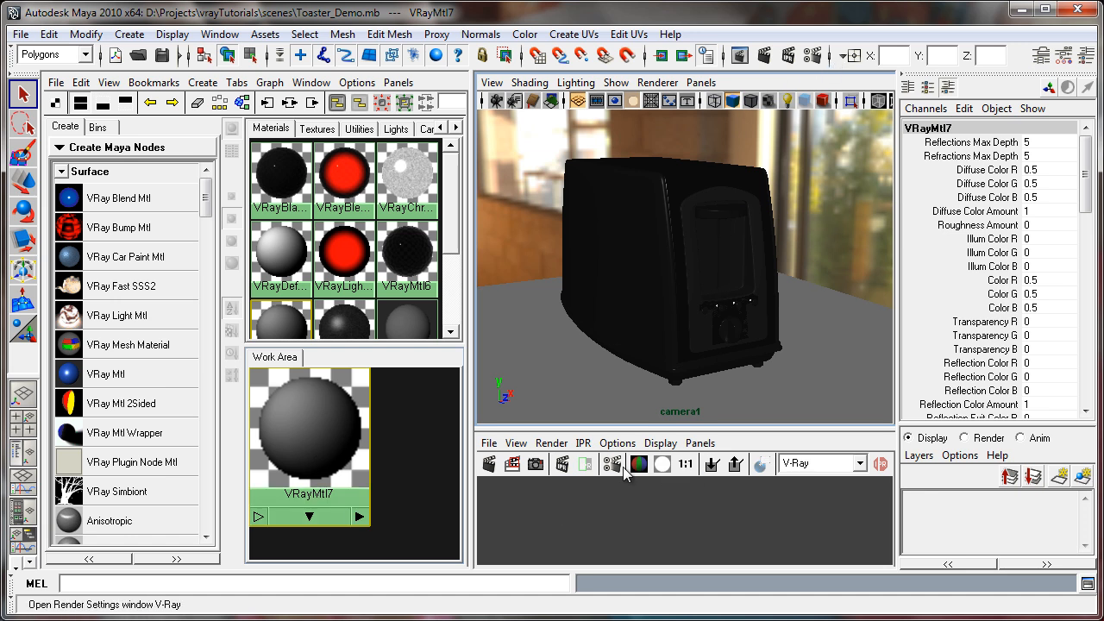
Start a V-Ray RT IPR render from camera1 and dolly in toward the toaster
click(583, 442)
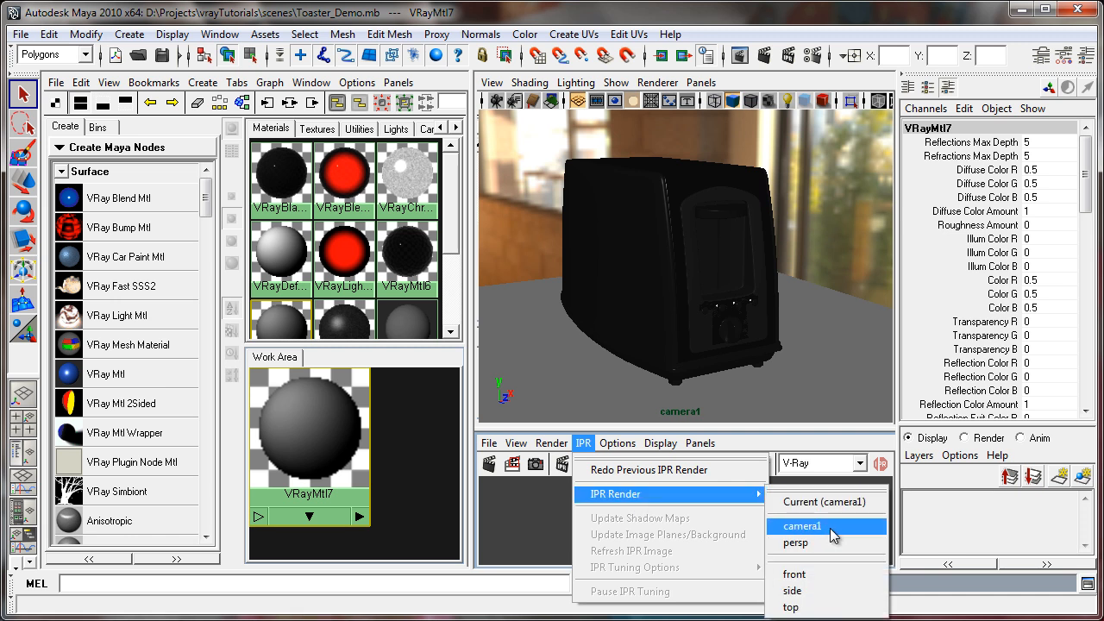
click(800, 526)
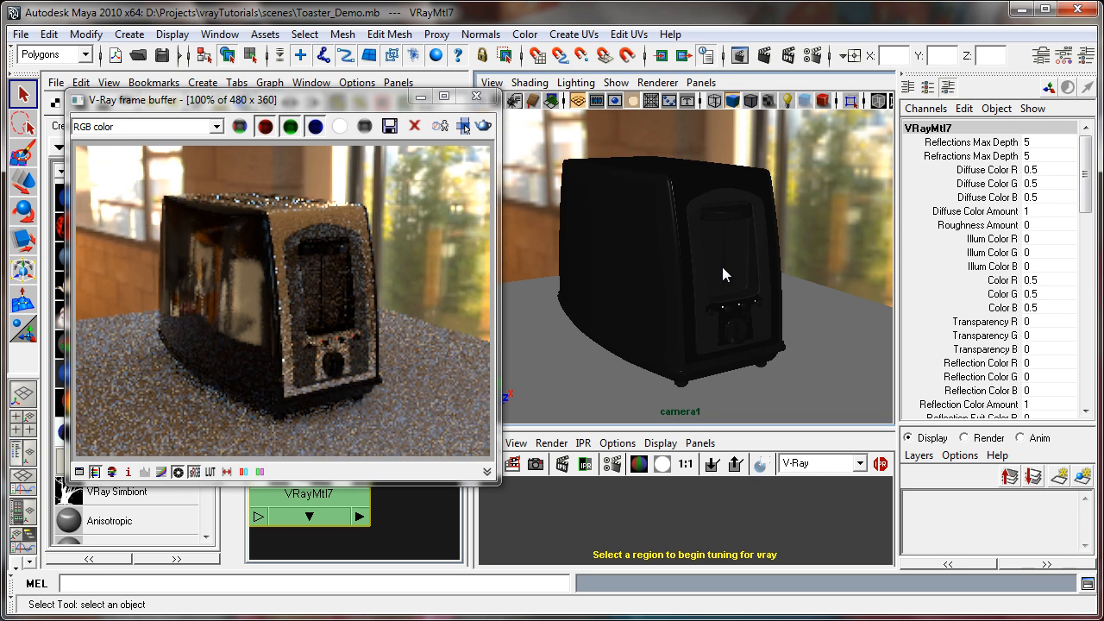
drag(725, 275, 699, 258)
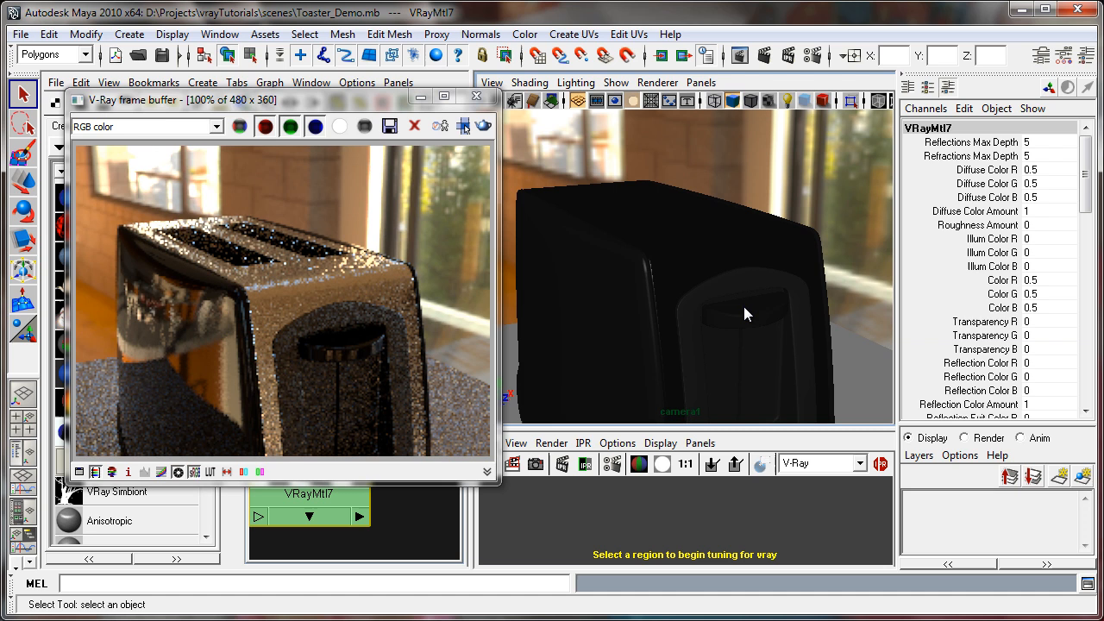
Select the toaster's outer body and orbit round to its front panel
click(681, 307)
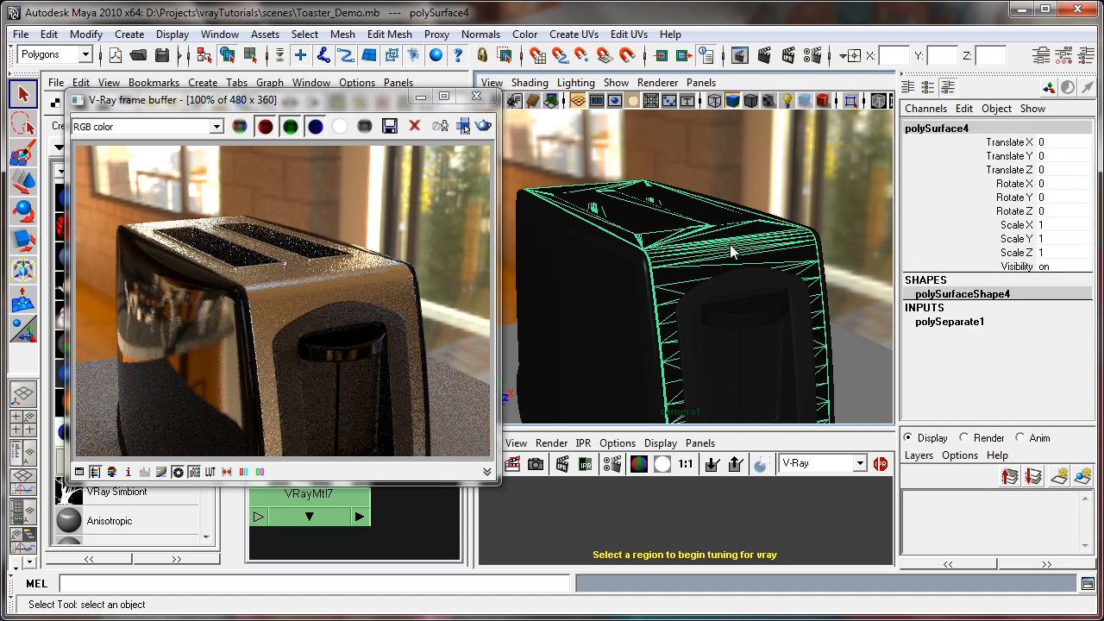
drag(733, 250, 745, 242)
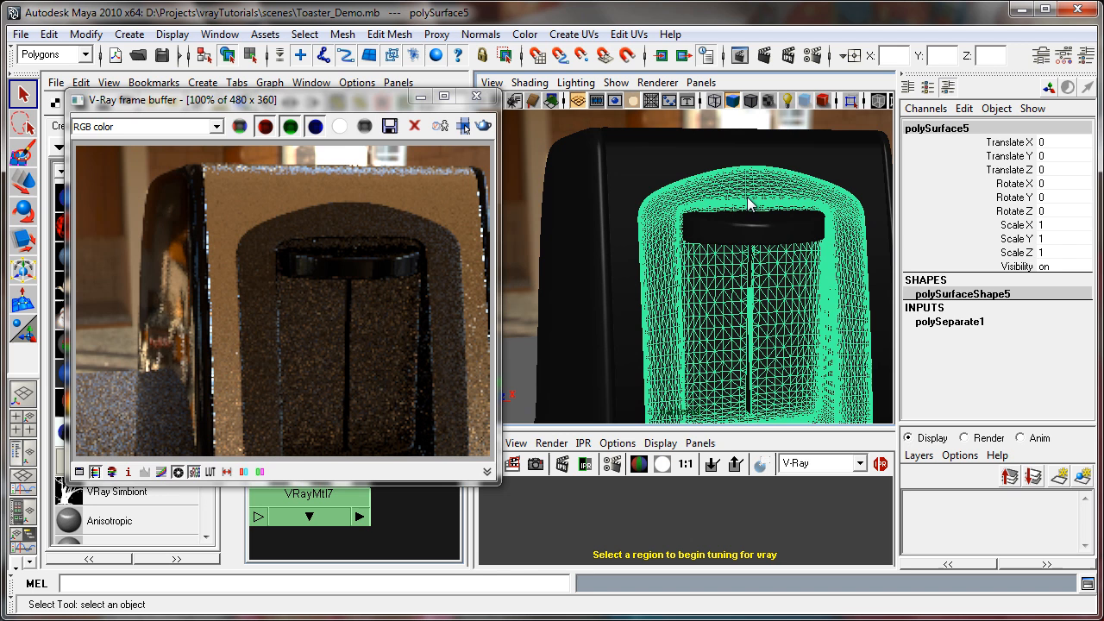
mouse_move(675, 291)
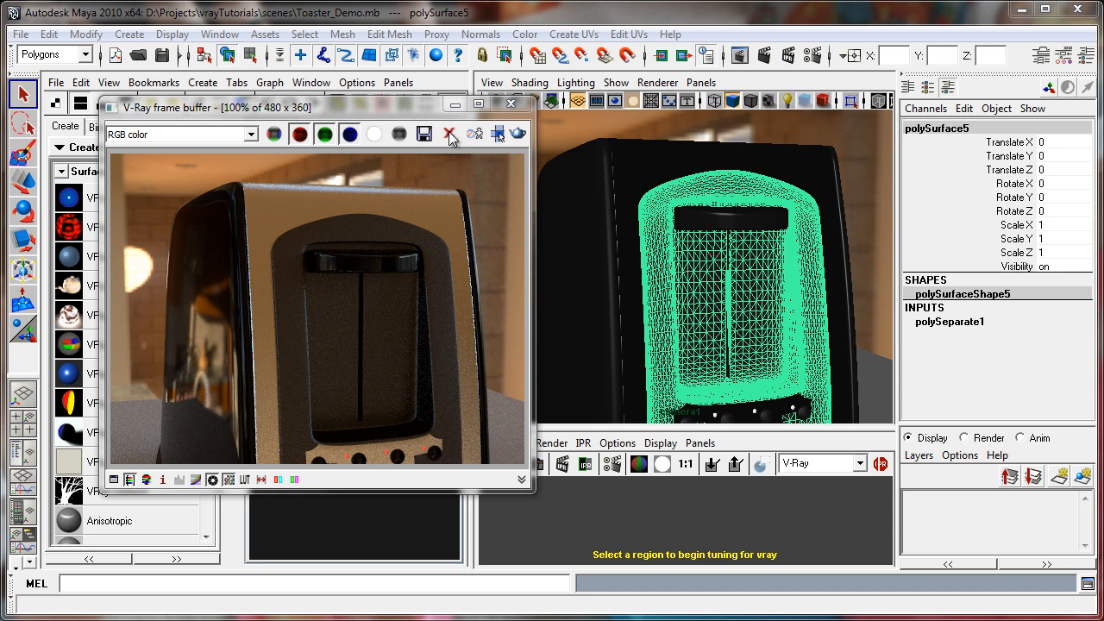
mouse_move(457, 273)
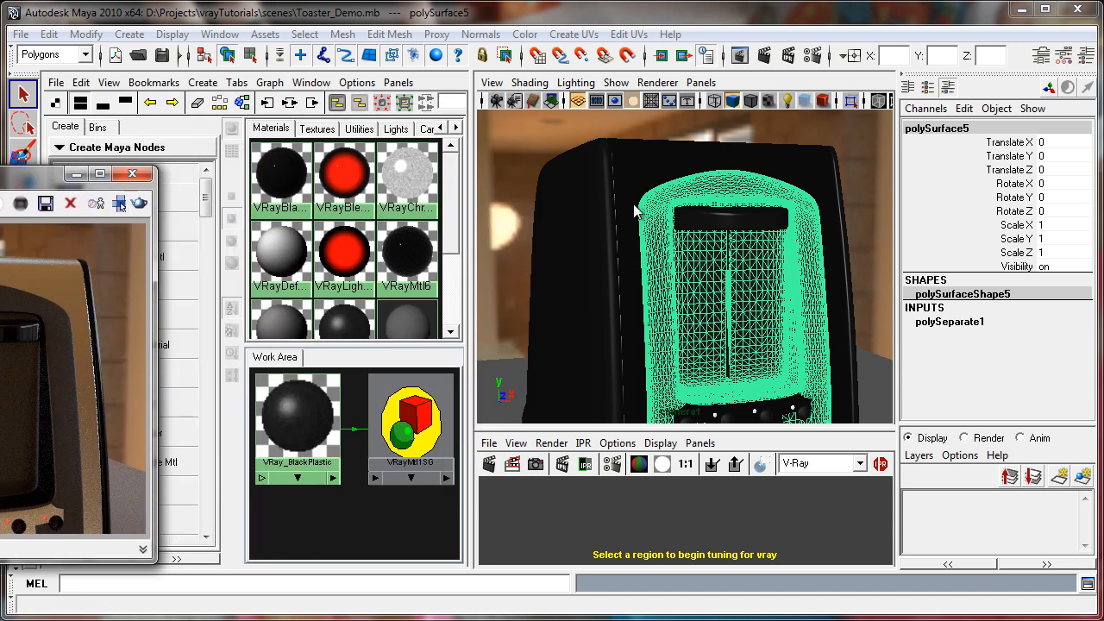
Open VRay_BlackPlastic's attributes, review its parameters and bring the frame buffer alongside
click(296, 414)
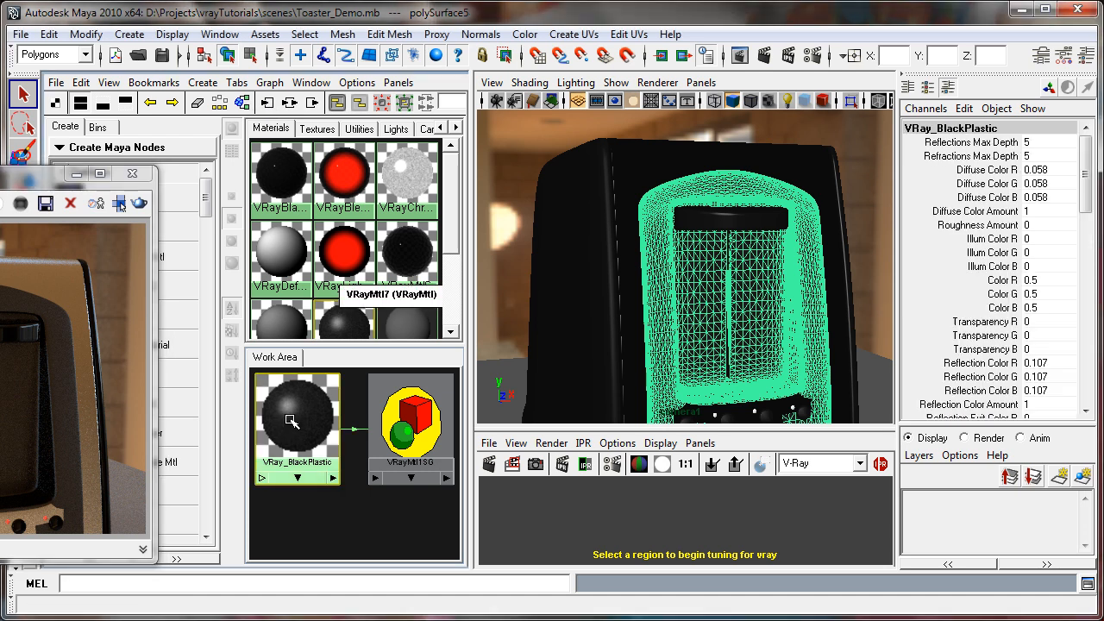
double_click(297, 419)
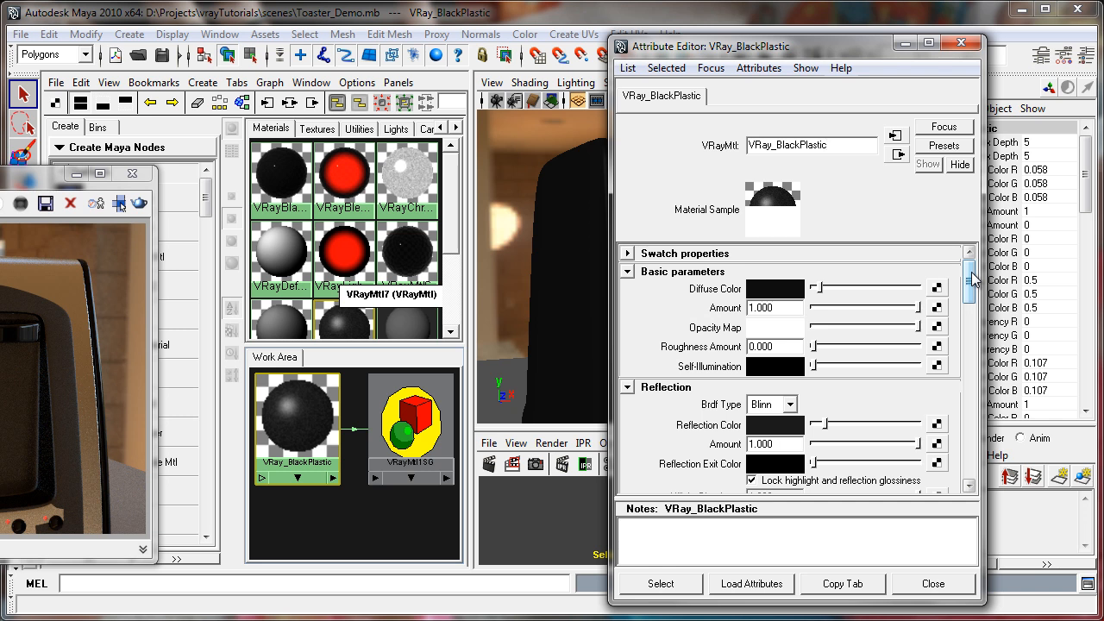
scroll(down, 3)
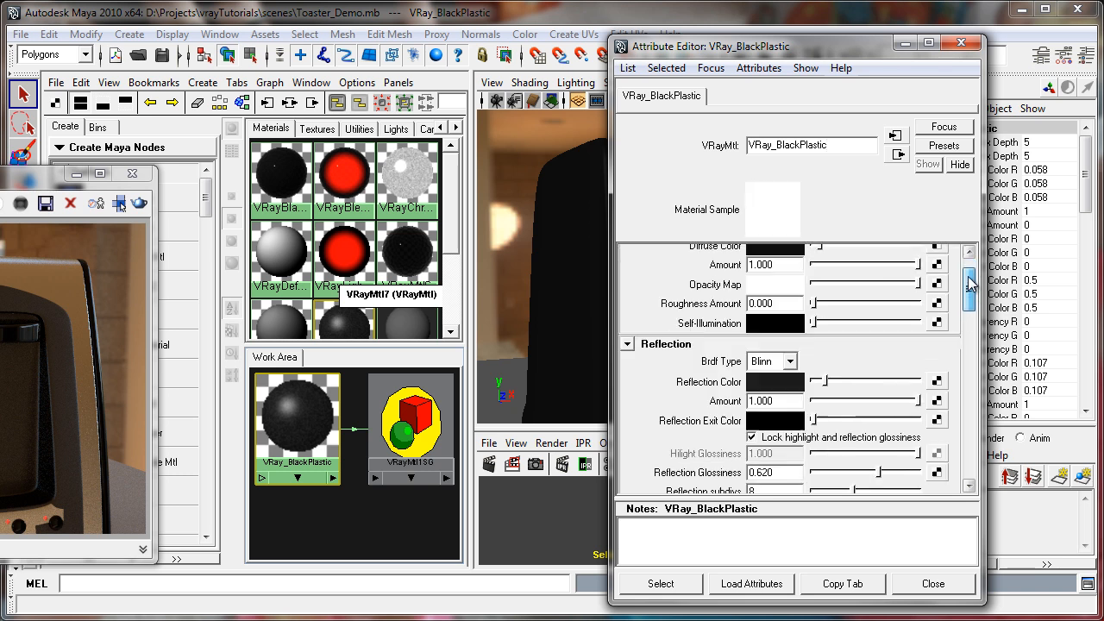
scroll(up, 3)
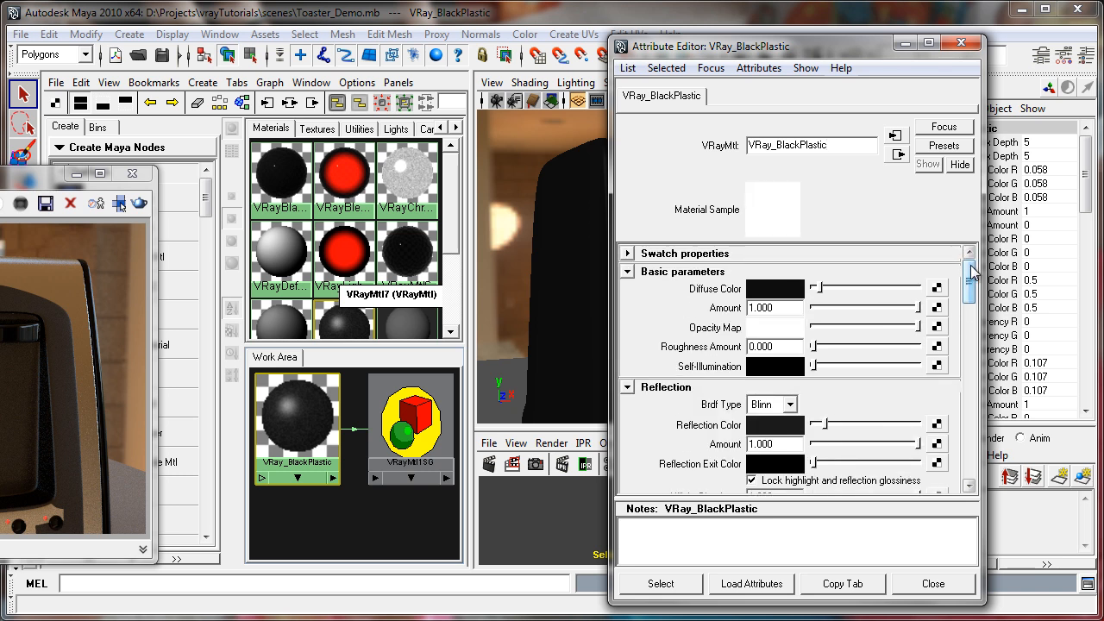
click(810, 145)
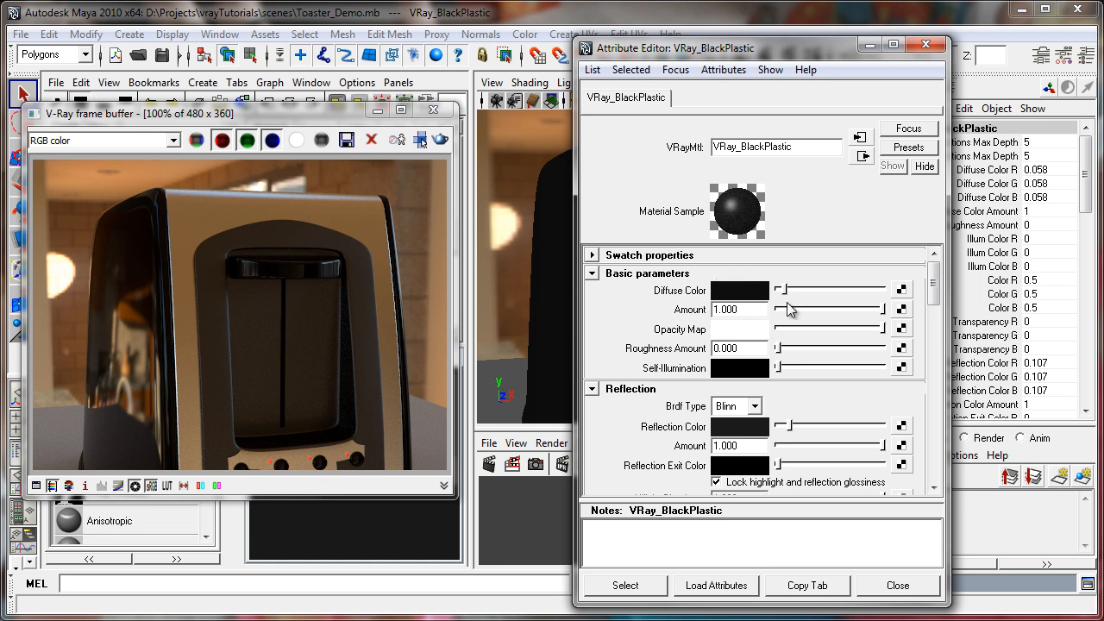
mouse_move(790, 298)
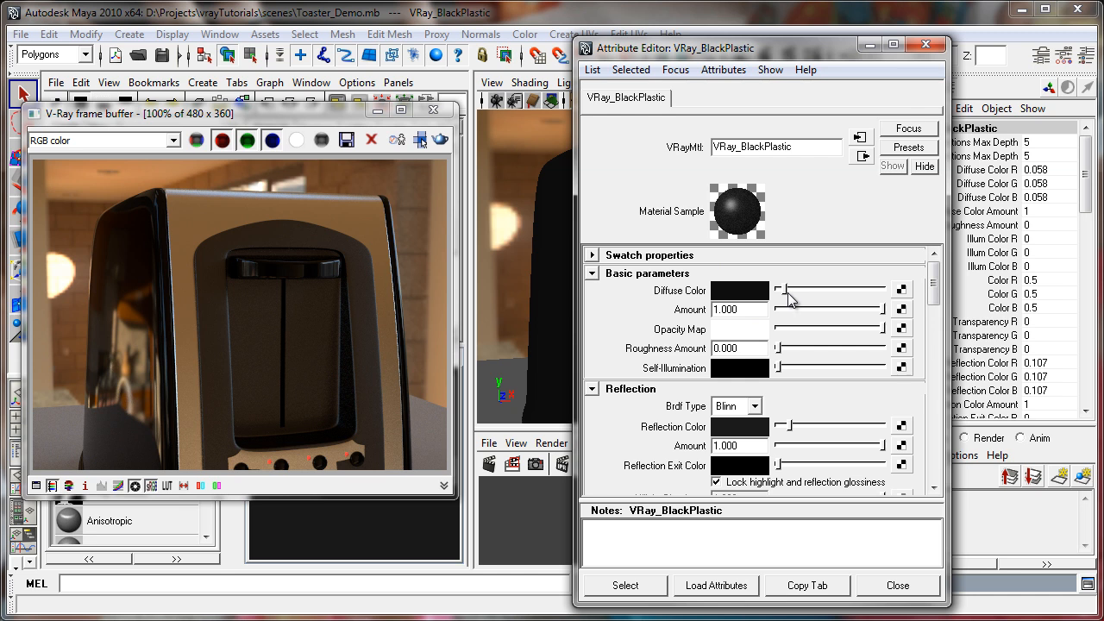
mouse_move(787, 296)
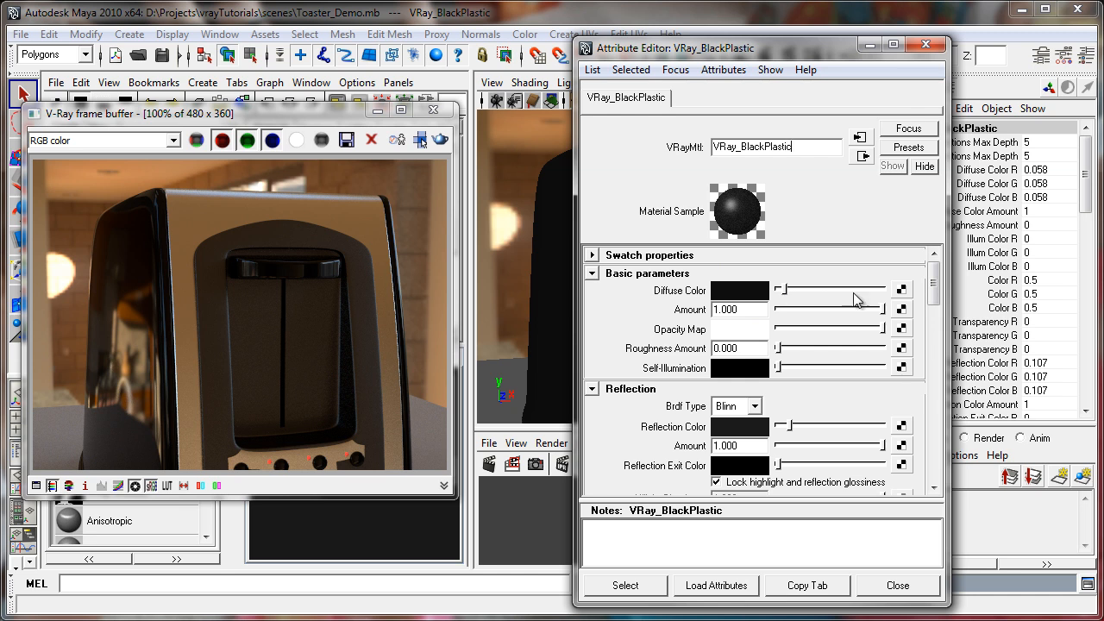
mouse_move(888, 431)
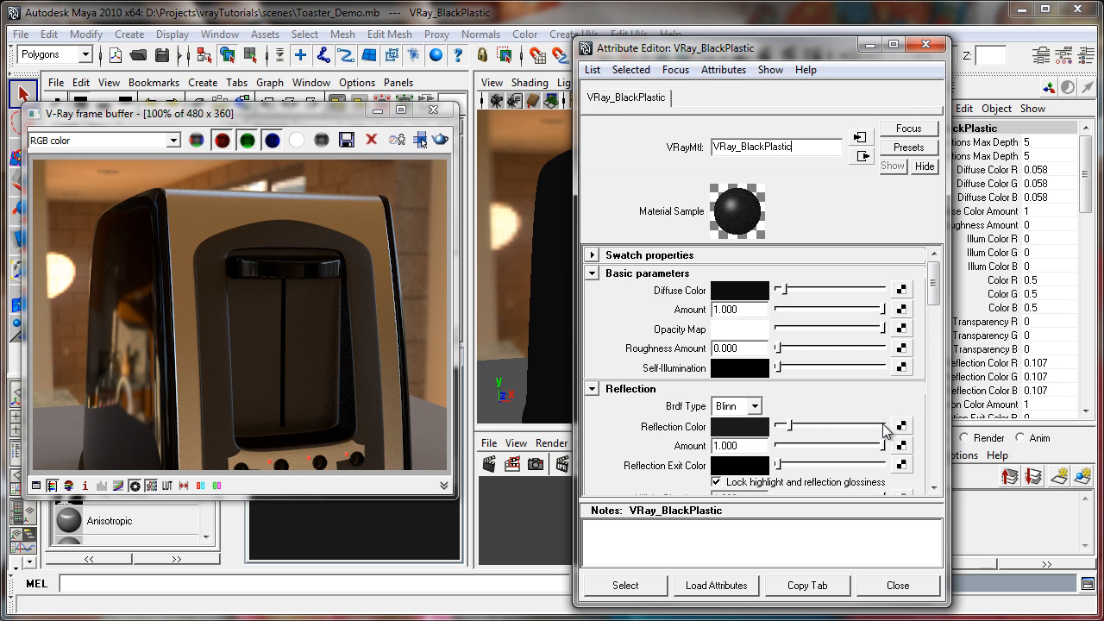
mouse_move(900, 423)
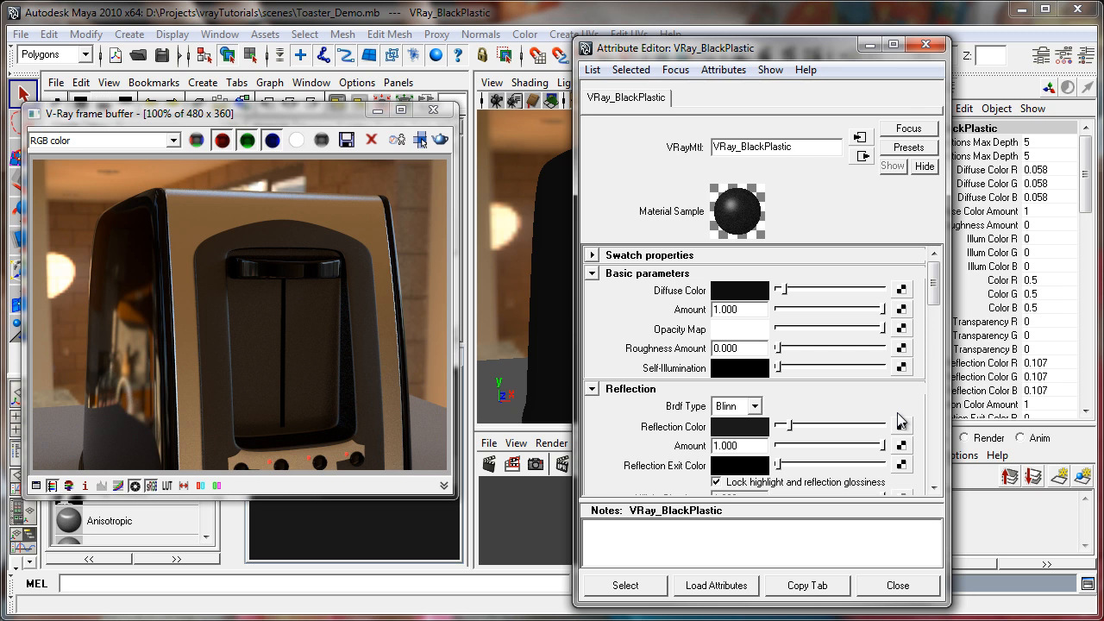
mouse_move(786, 58)
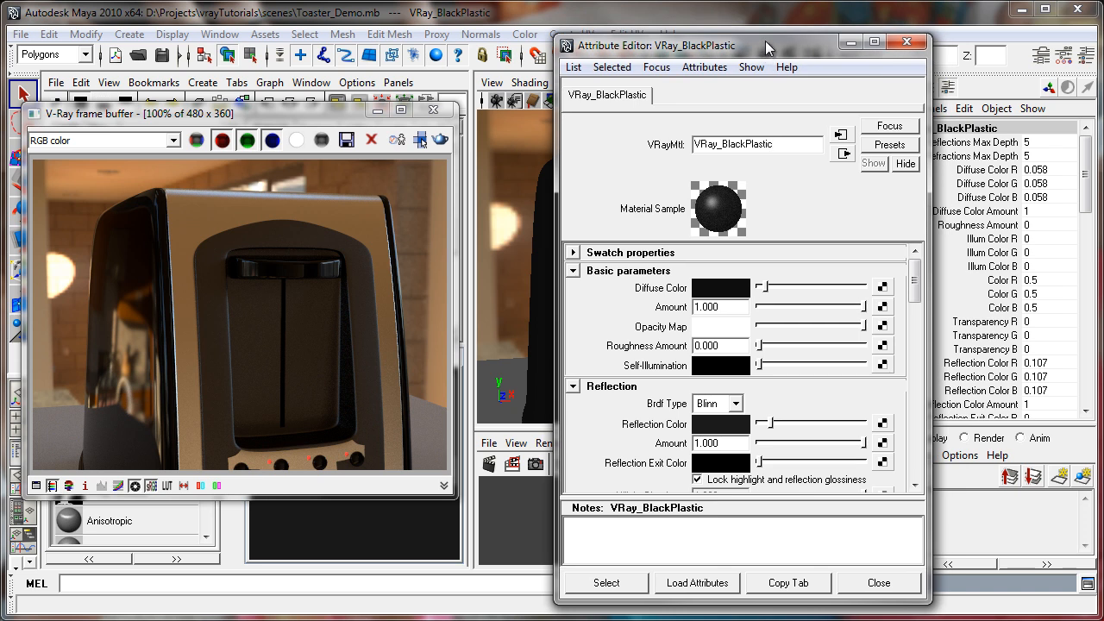
drag(768, 44, 762, 43)
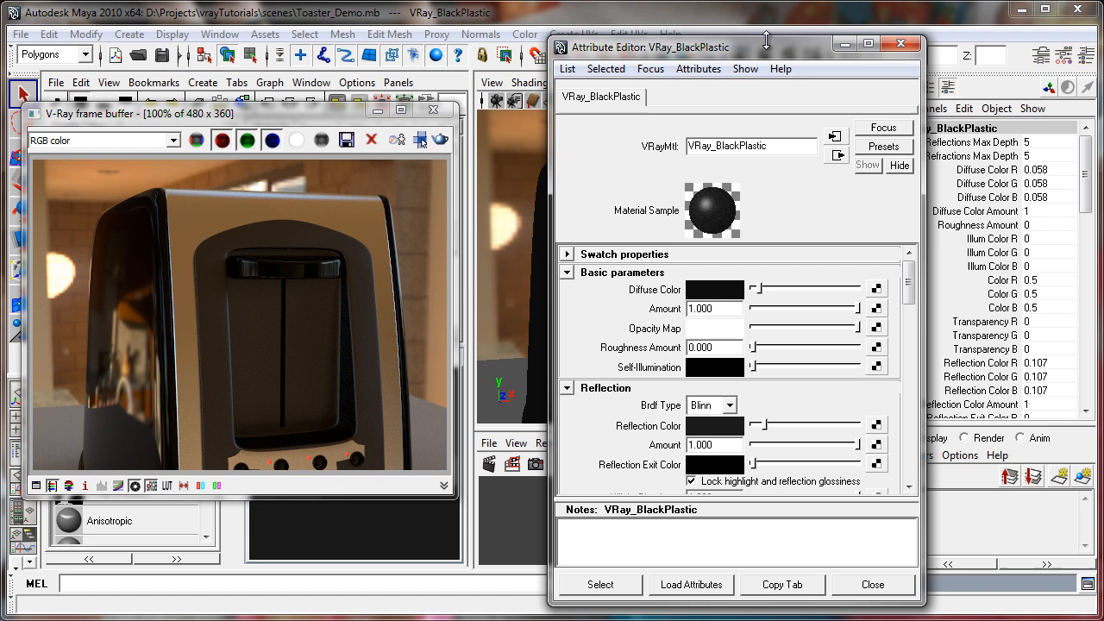
mouse_move(366, 479)
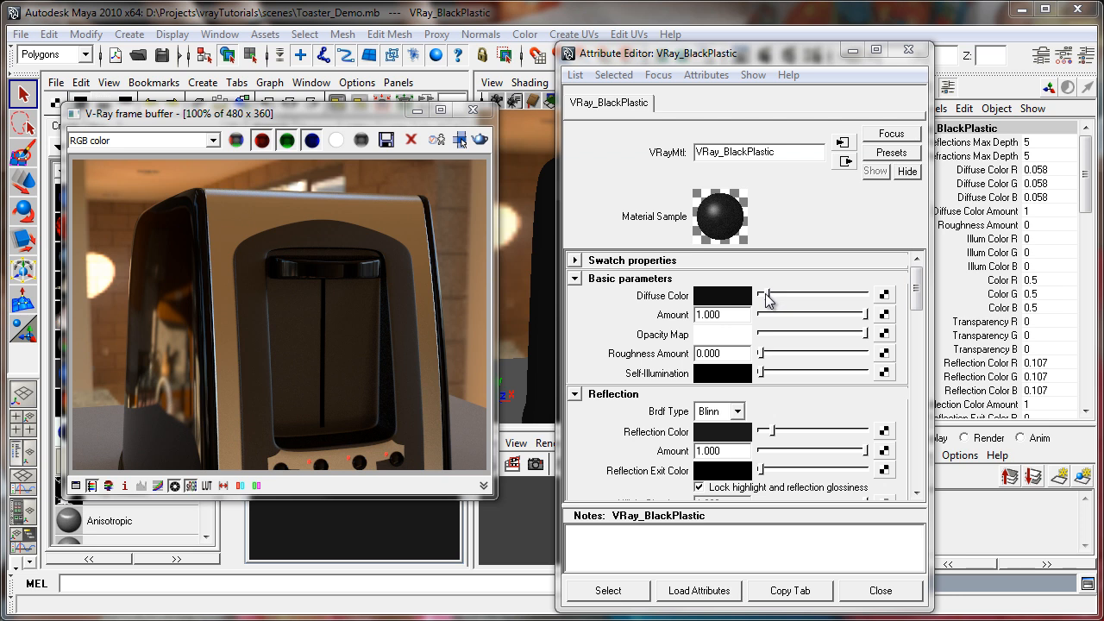
mouse_move(714, 387)
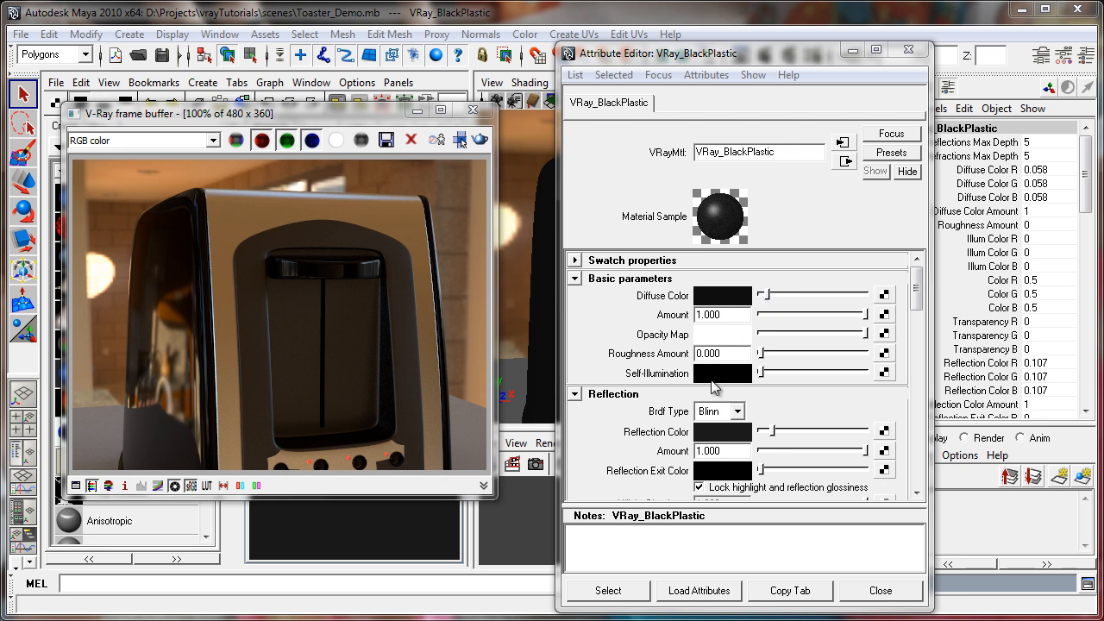
mouse_move(716, 321)
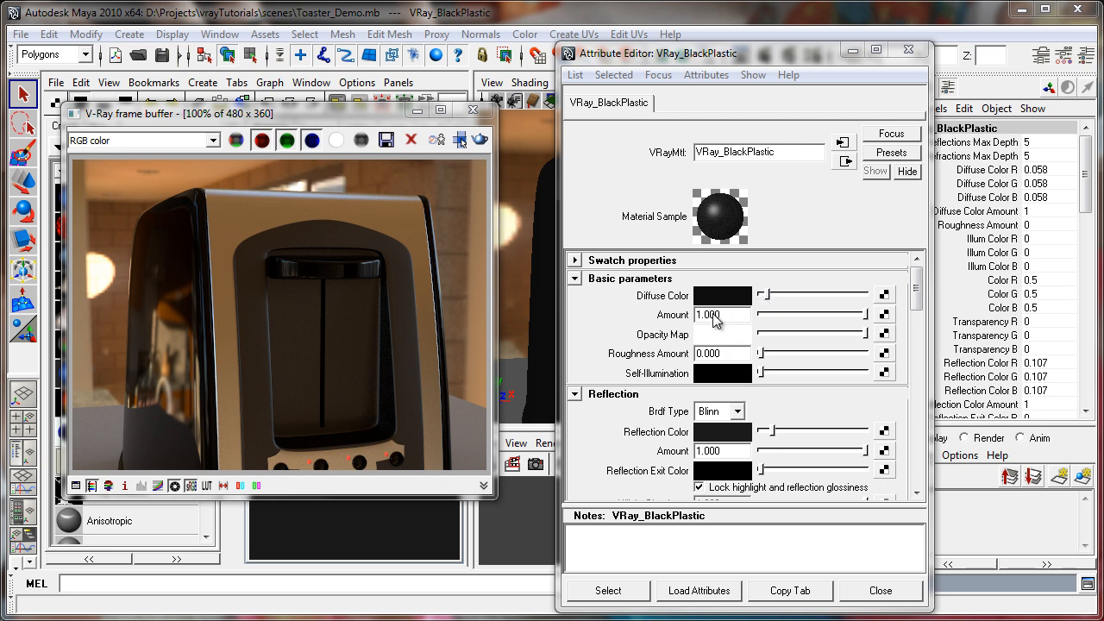
click(716, 410)
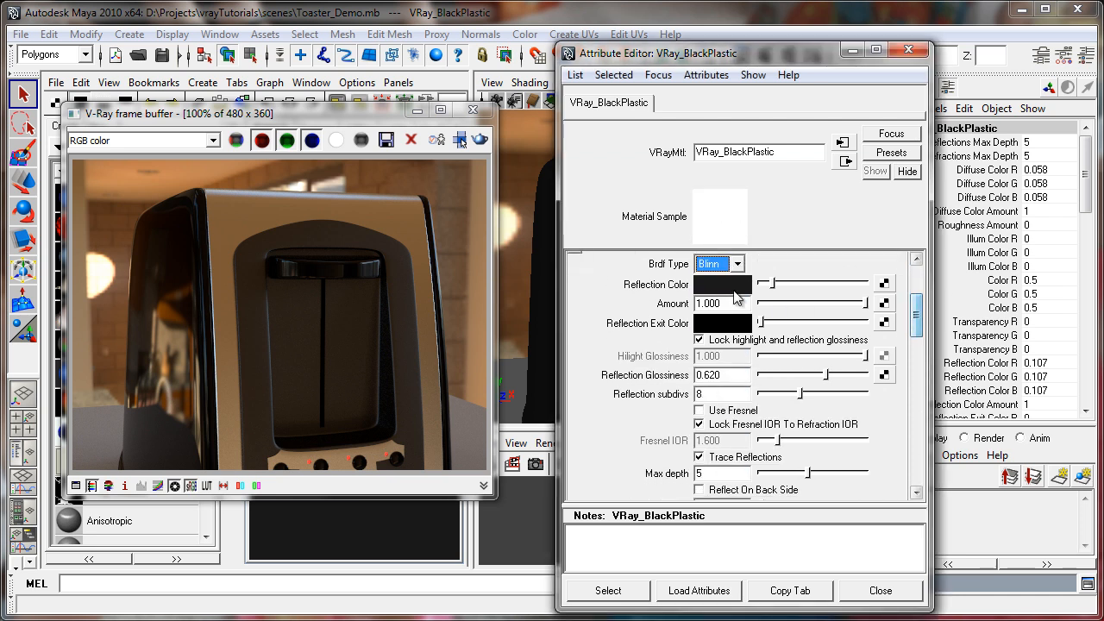
scroll(up, 3)
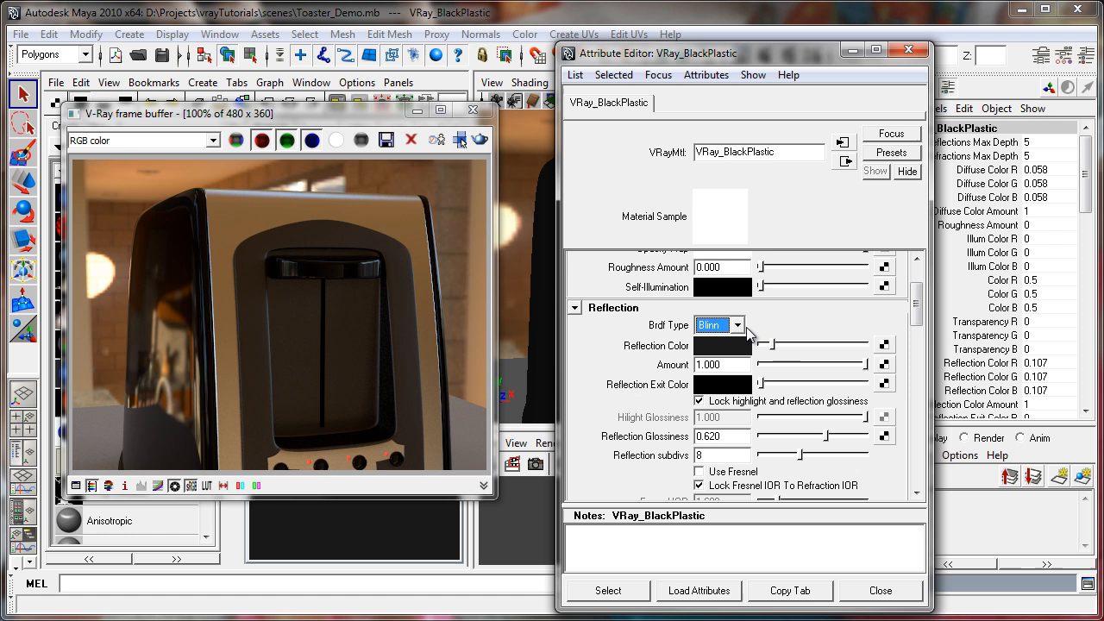
click(717, 324)
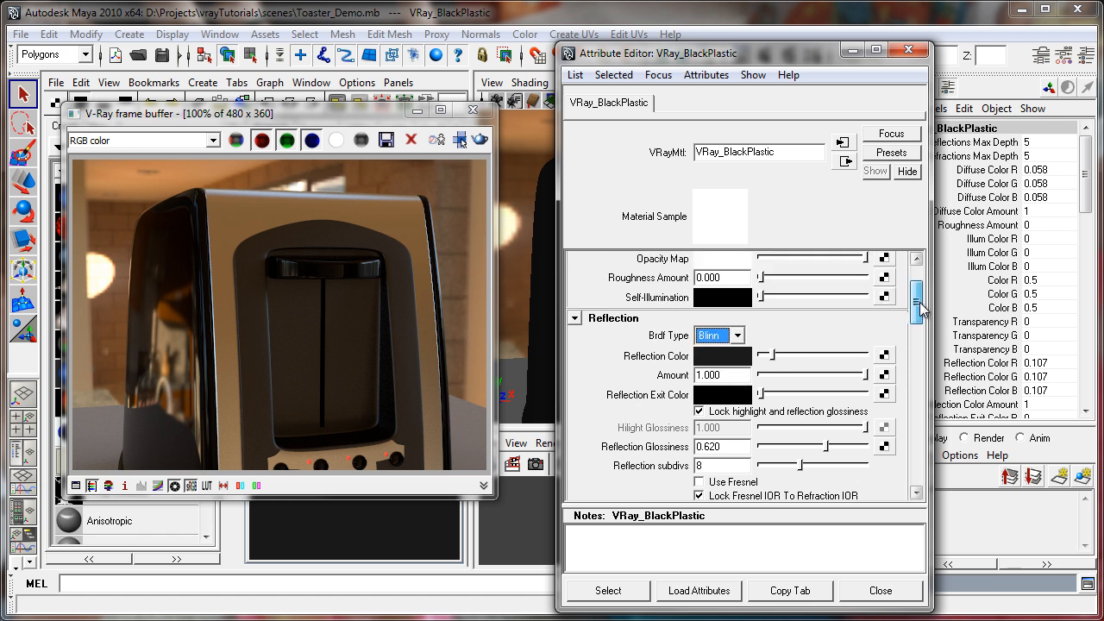
click(735, 335)
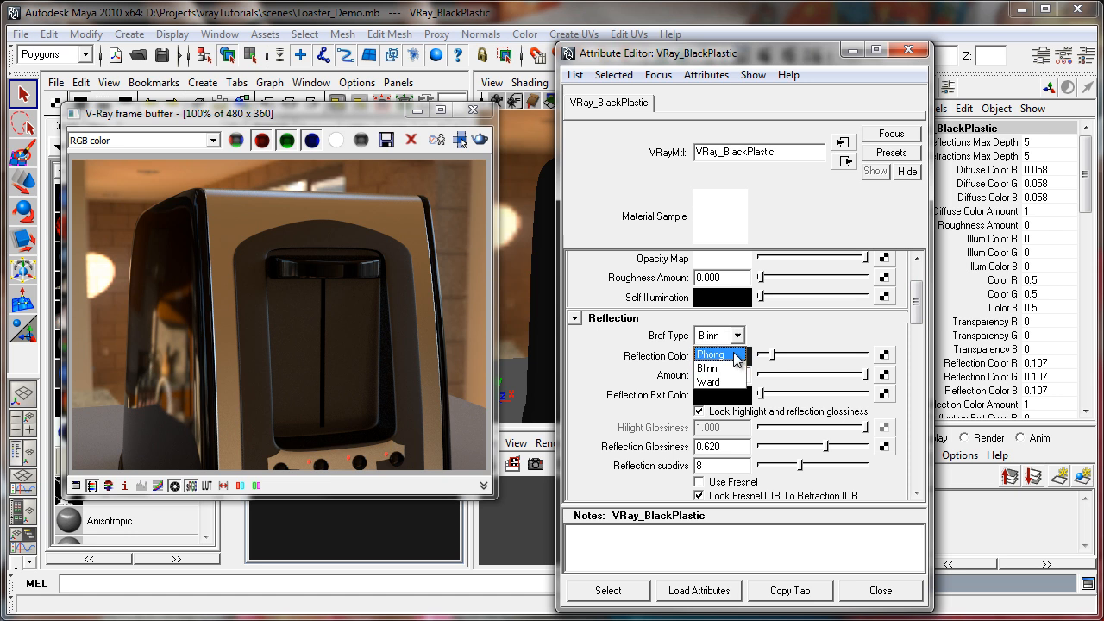
mouse_move(707, 368)
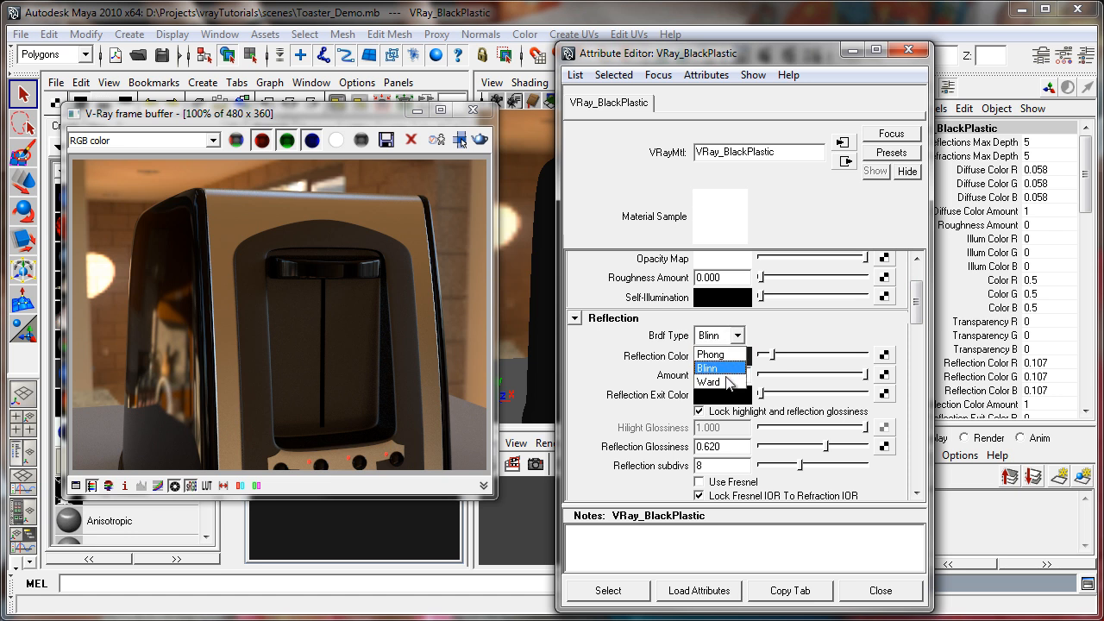
click(710, 383)
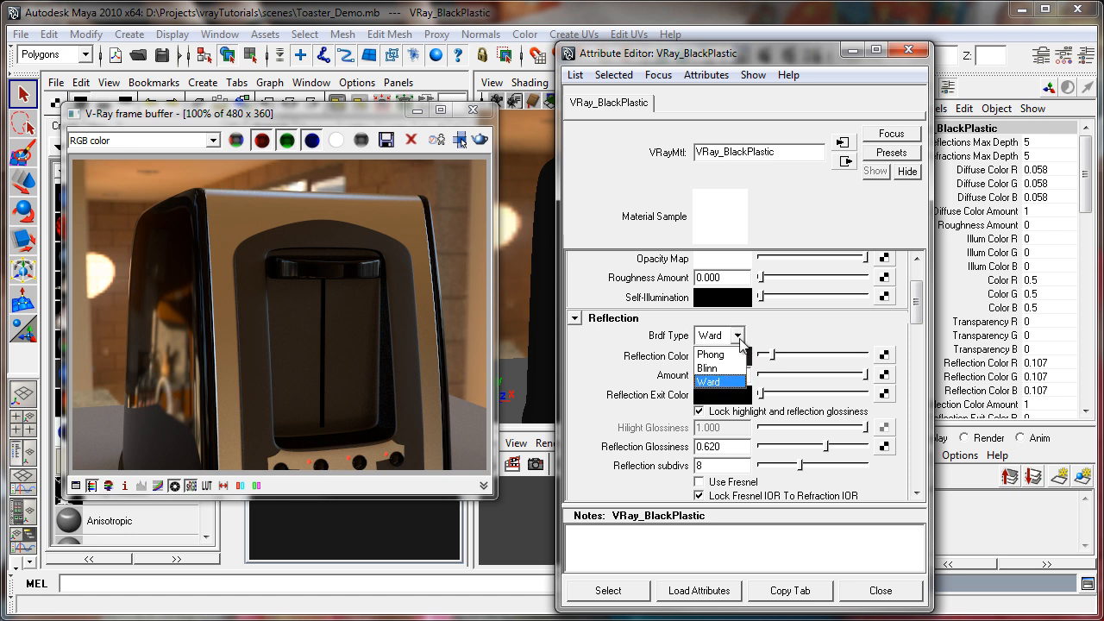
click(706, 367)
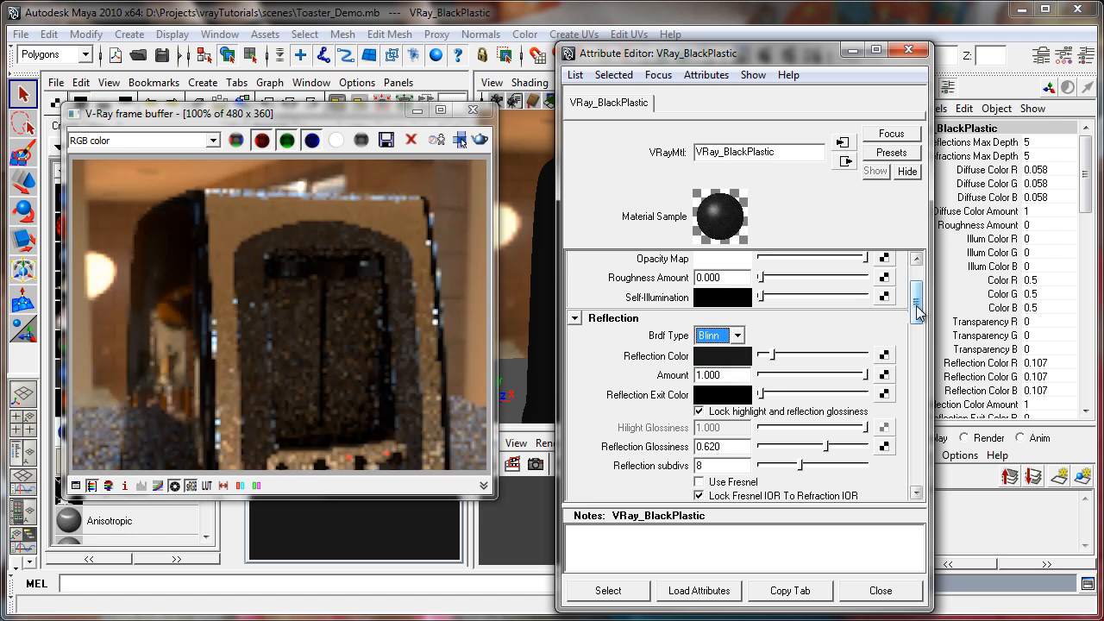
scroll(down, 3)
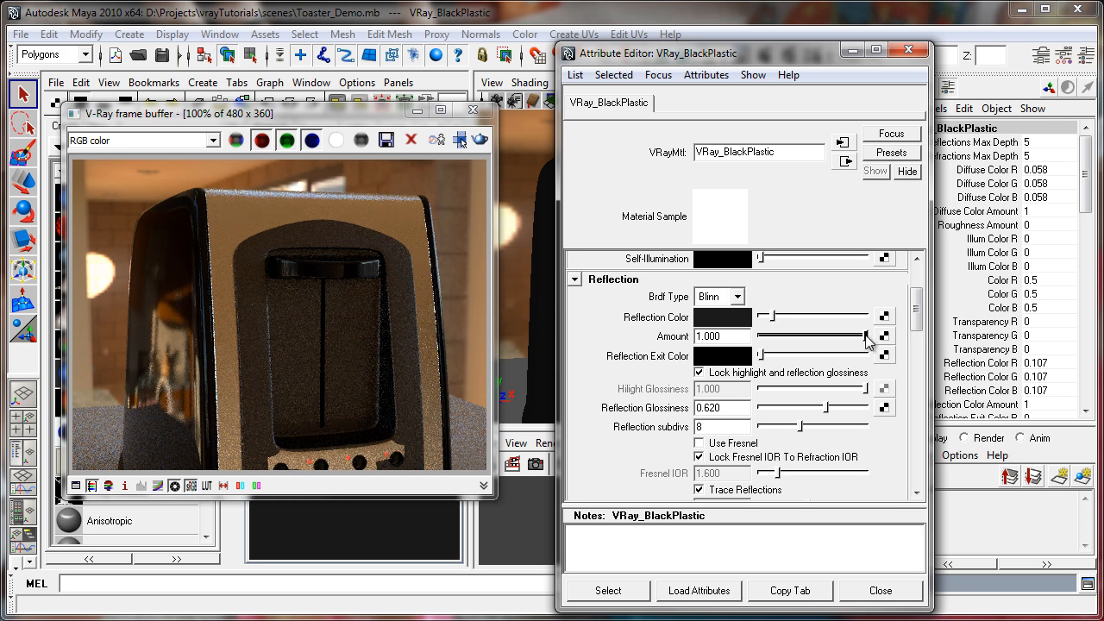
Try reflection amount around 0.4 then back to 1.0, glossiness near 0.94 and a grey reflection colour
drag(865, 336, 828, 336)
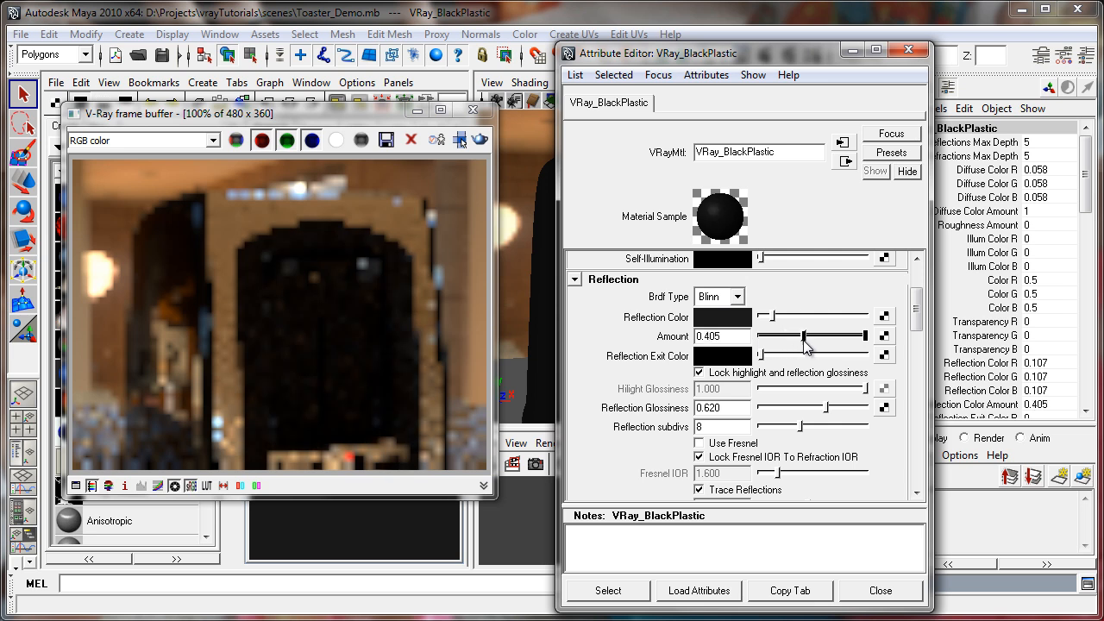
drag(825, 337, 859, 336)
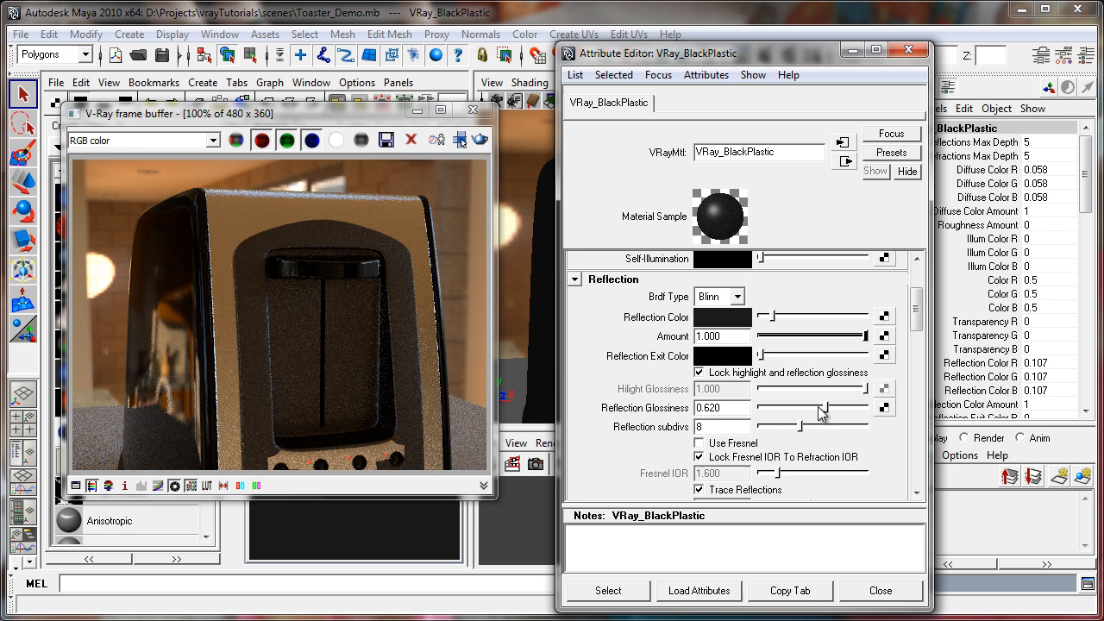
mouse_move(826, 413)
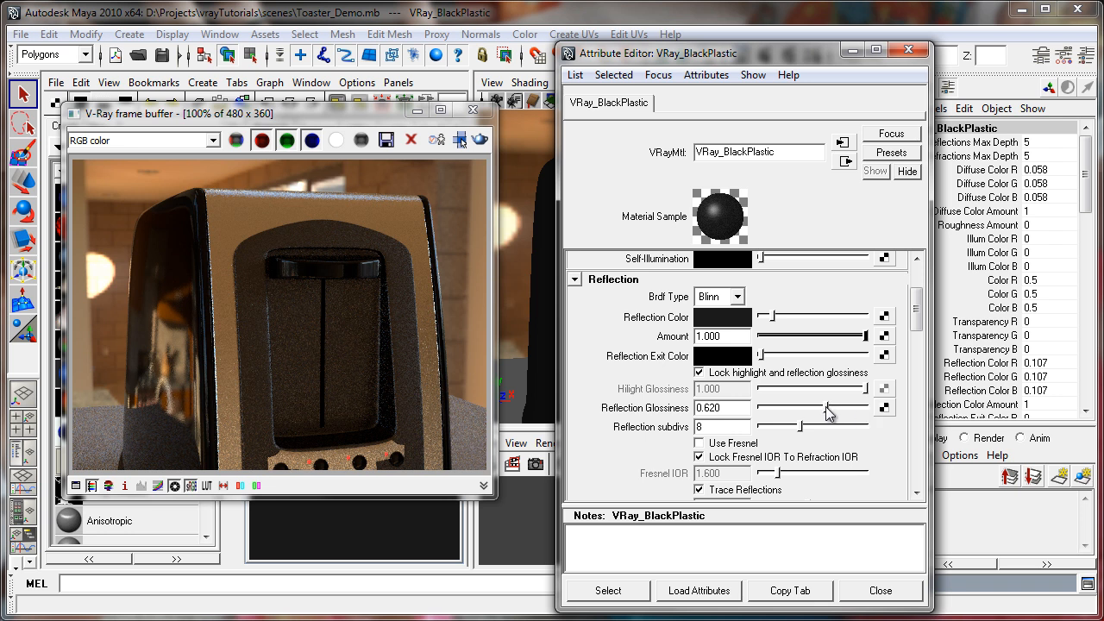
drag(826, 407, 866, 408)
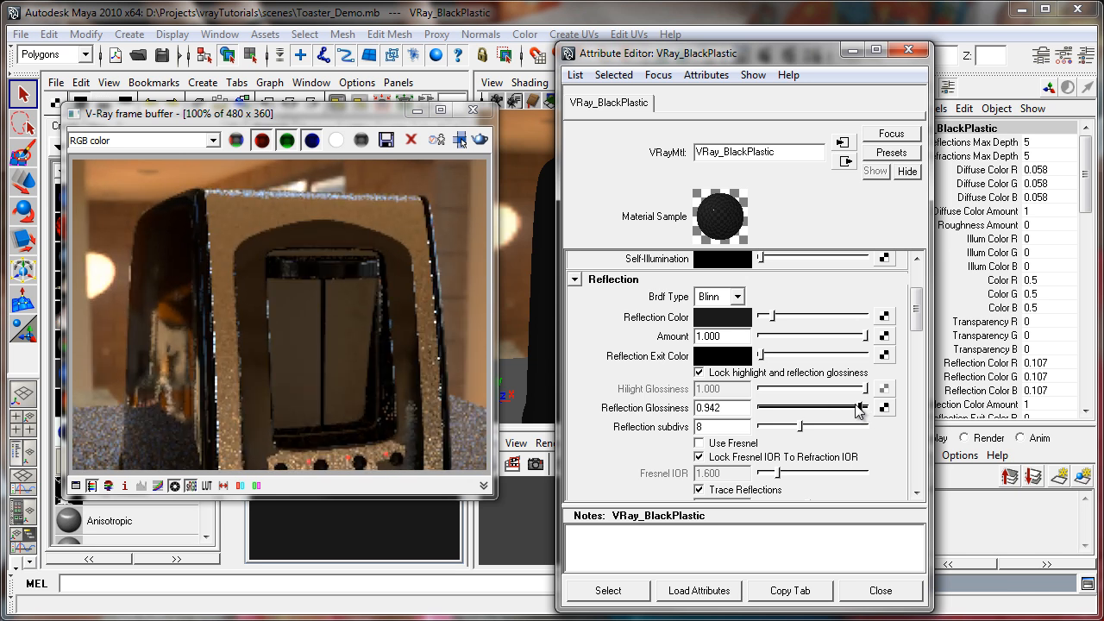
mouse_move(852, 430)
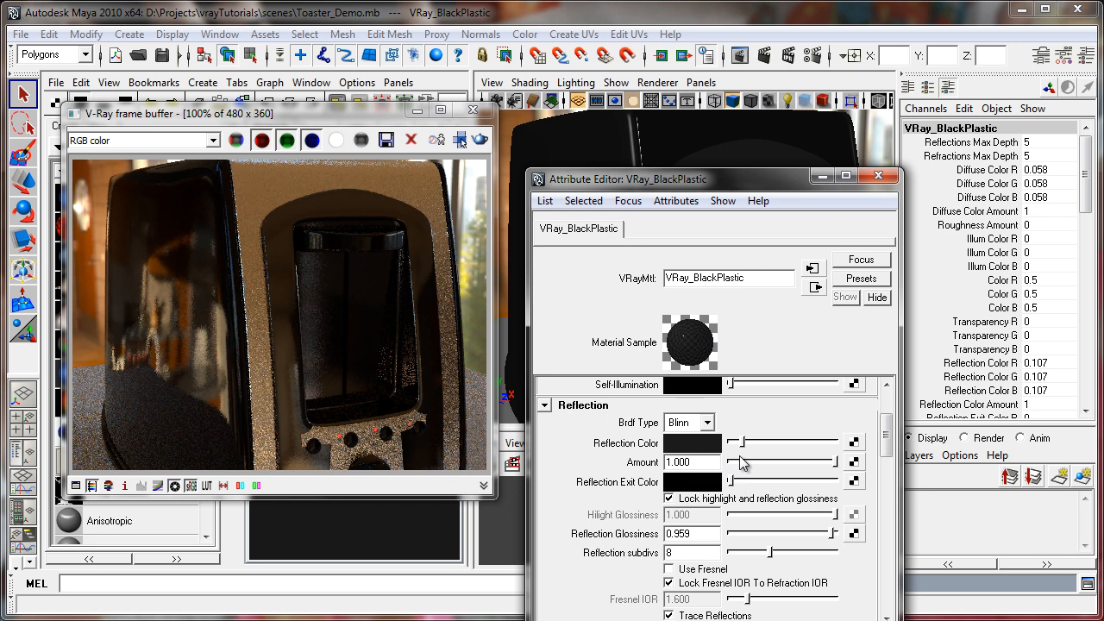
drag(742, 442, 780, 441)
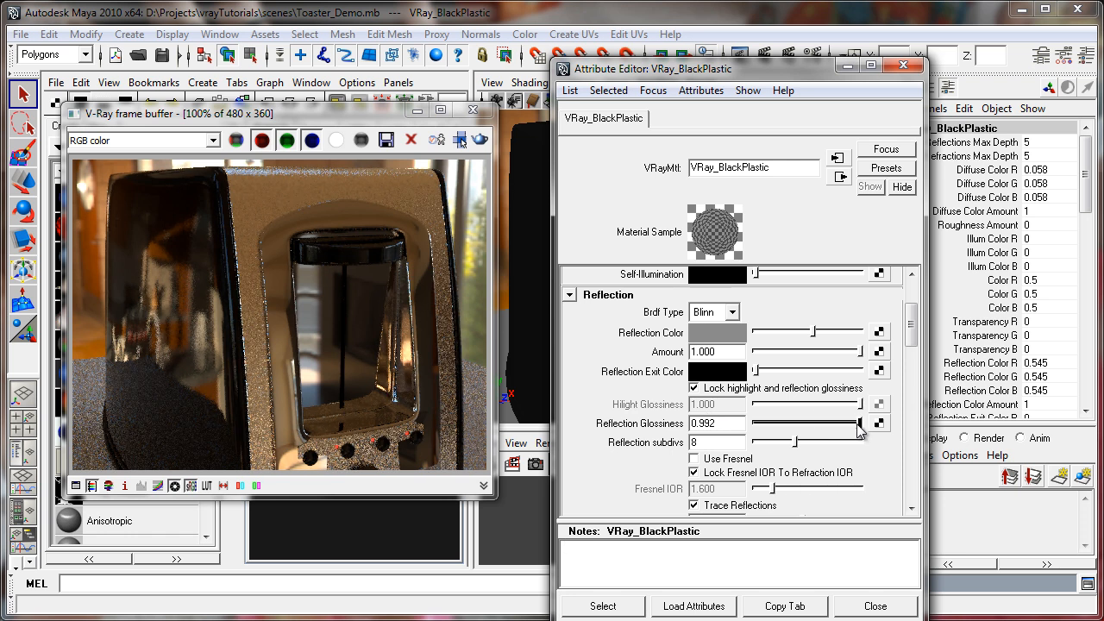
Settle reflection glossiness at about 0.58 with a near-black reflection colour
drag(853, 422, 820, 422)
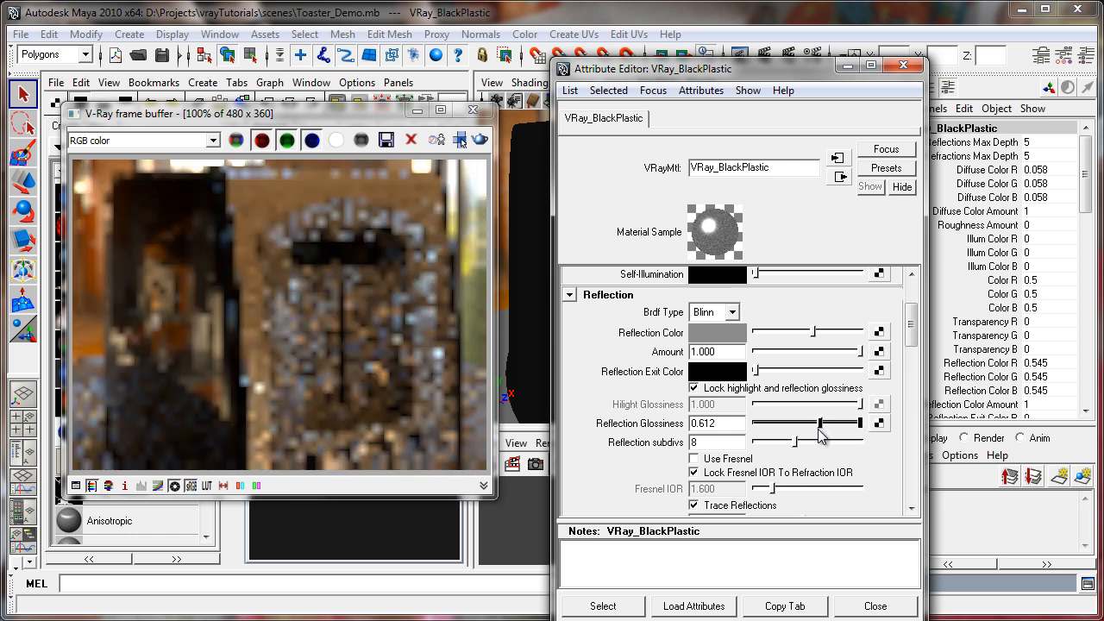
drag(819, 423, 793, 423)
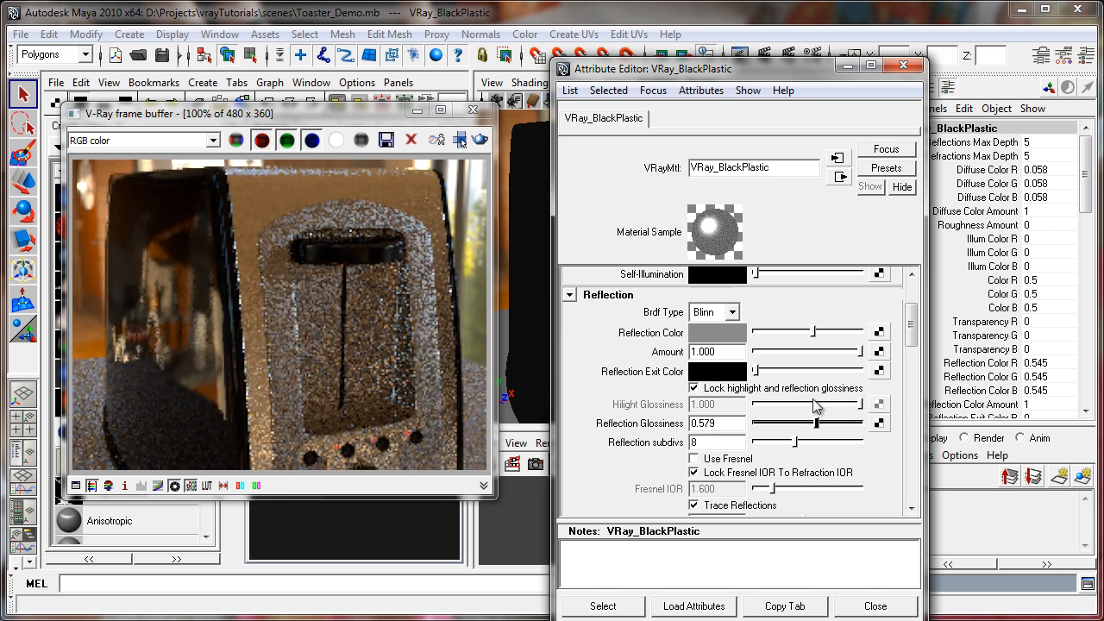
drag(811, 331, 757, 331)
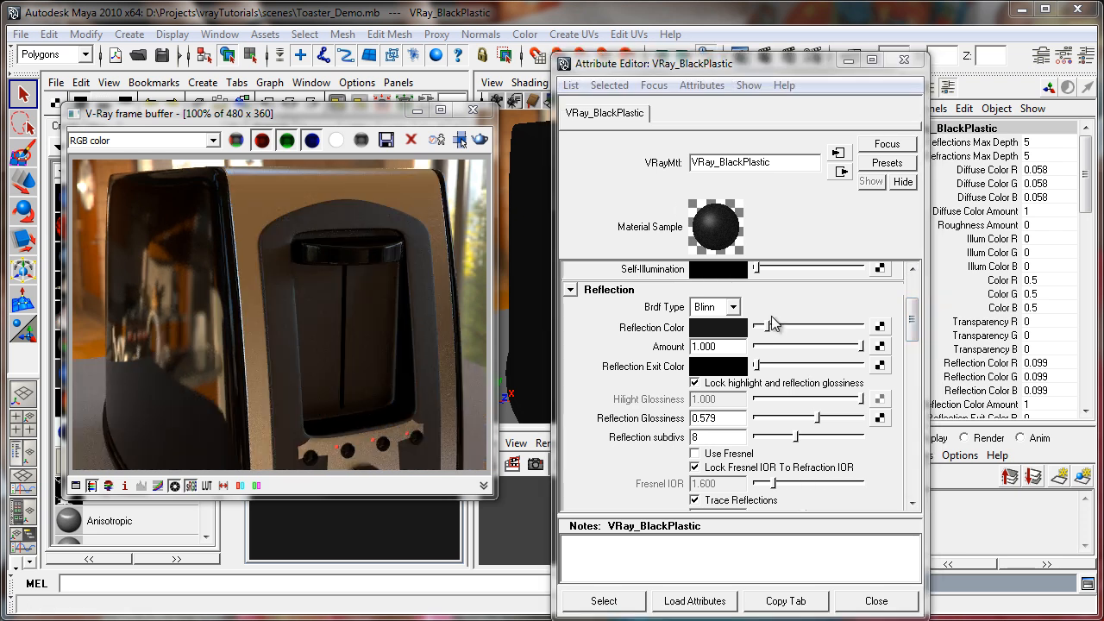
scroll(up, 3)
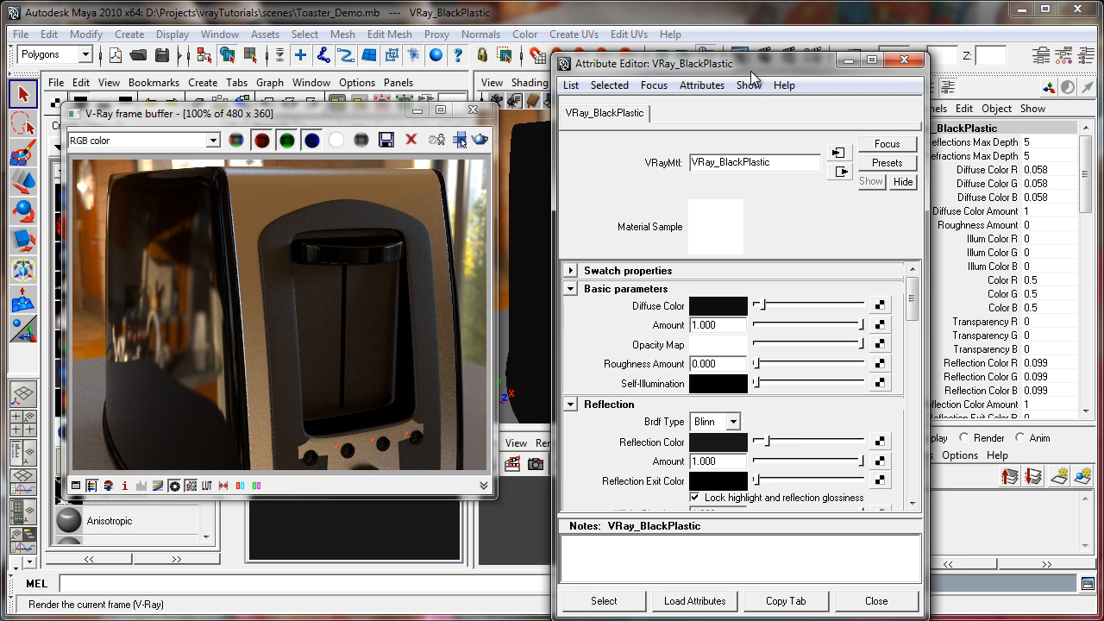
drag(750, 62, 759, 45)
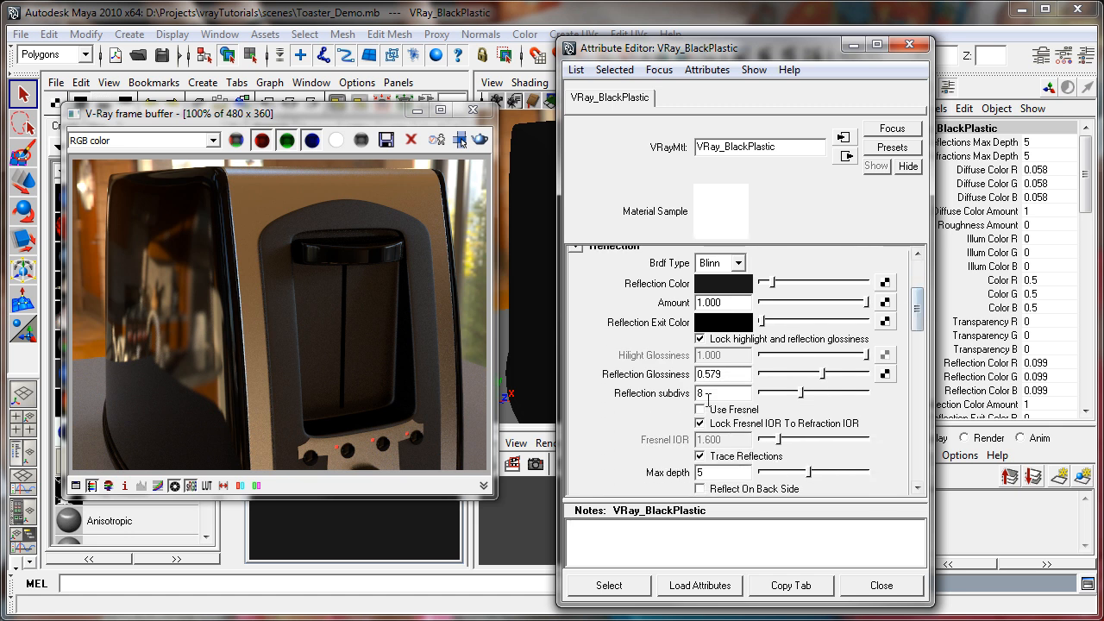
mouse_move(687, 380)
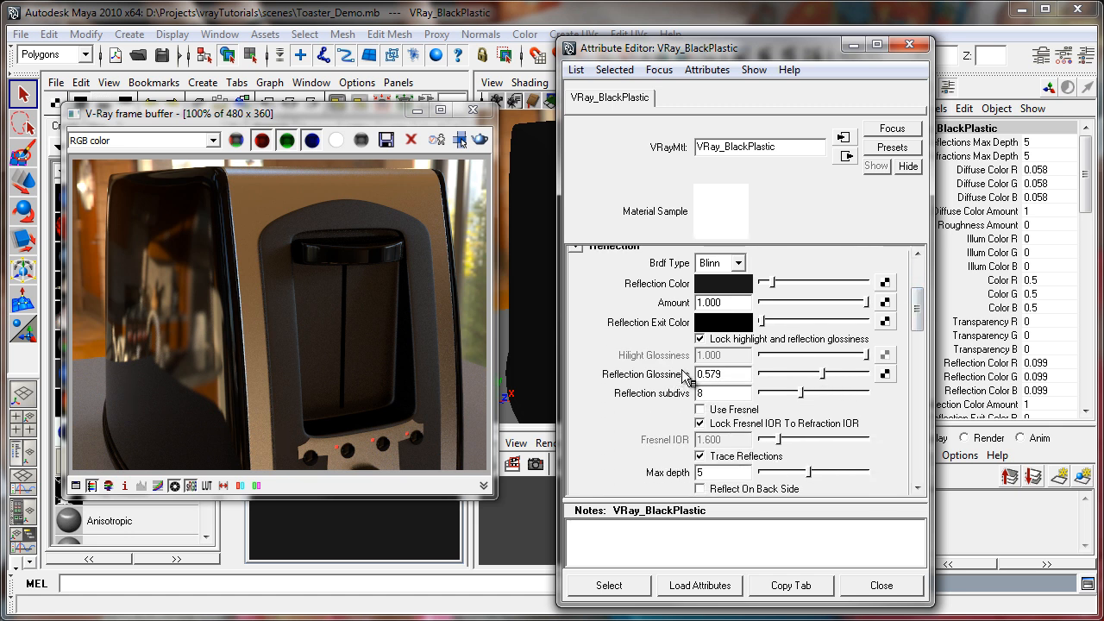
mouse_move(810, 398)
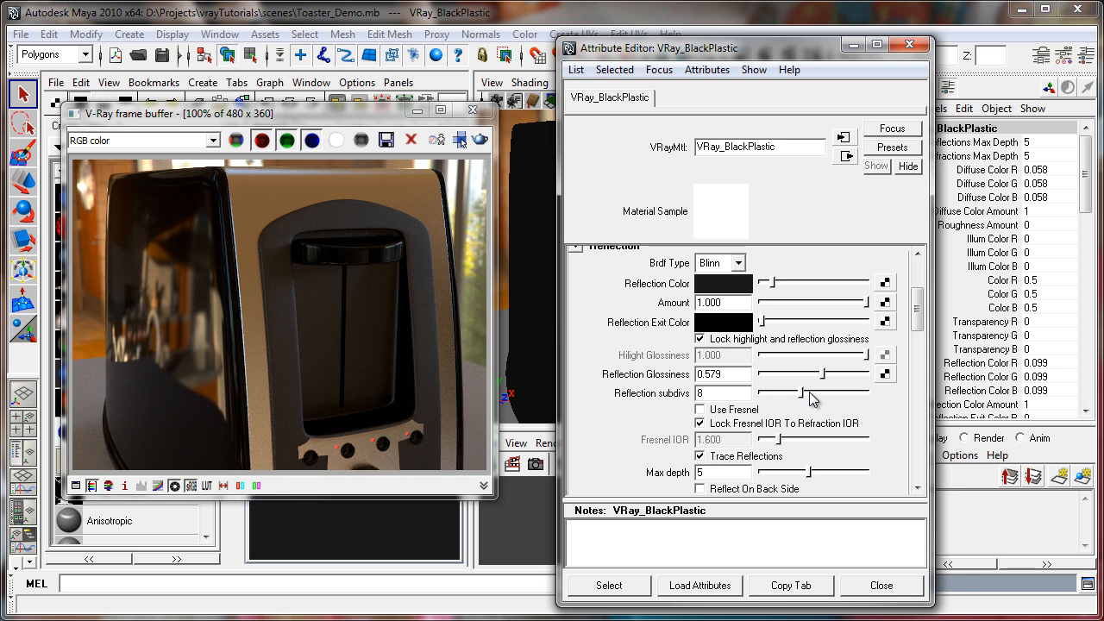
mouse_move(802, 398)
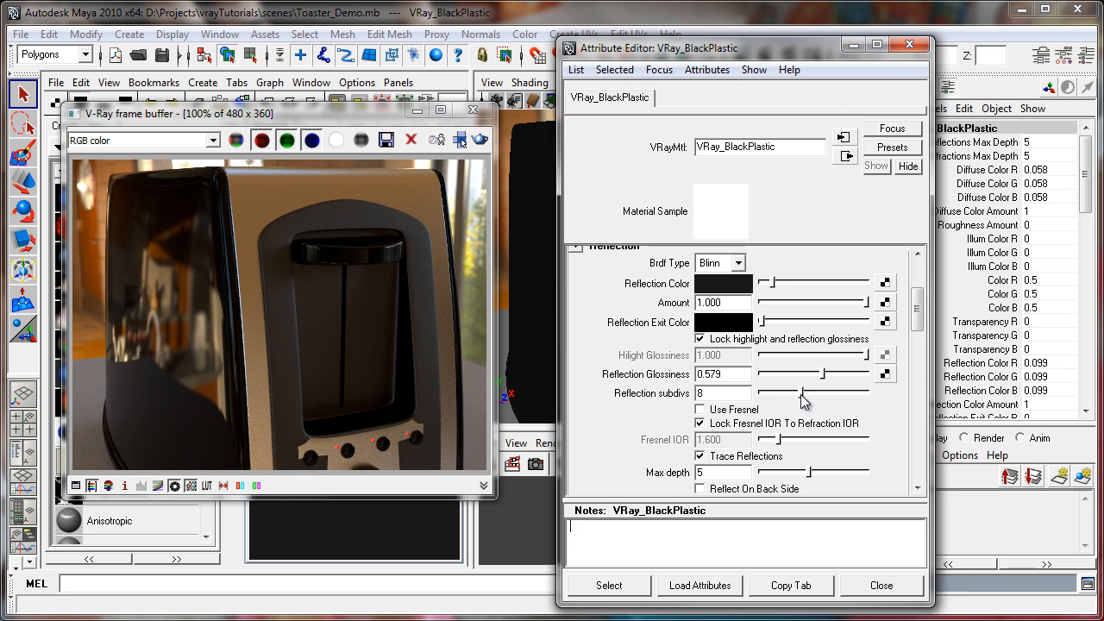
Reduce reflection subdivisions to 1 and enable Use Fresnel on the black plastic
drag(802, 394, 785, 393)
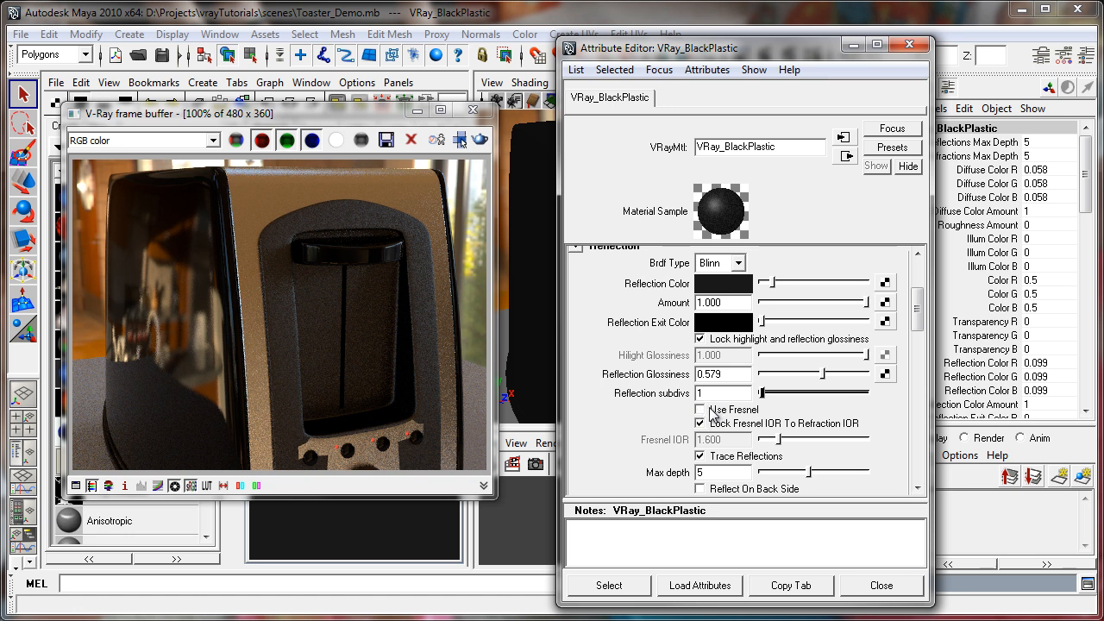
click(700, 411)
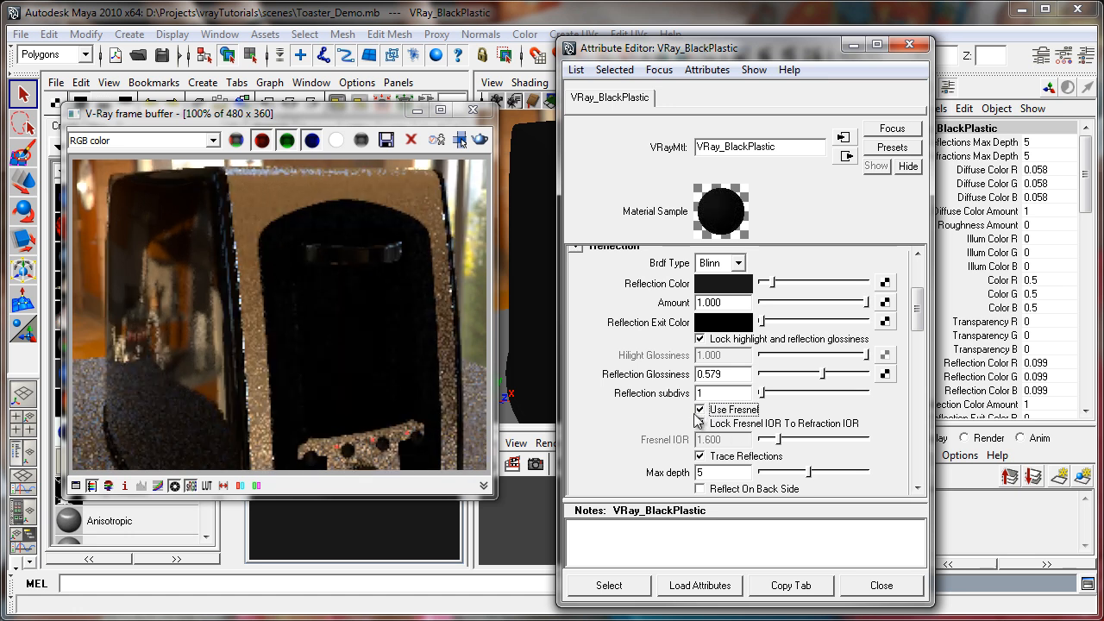
click(700, 408)
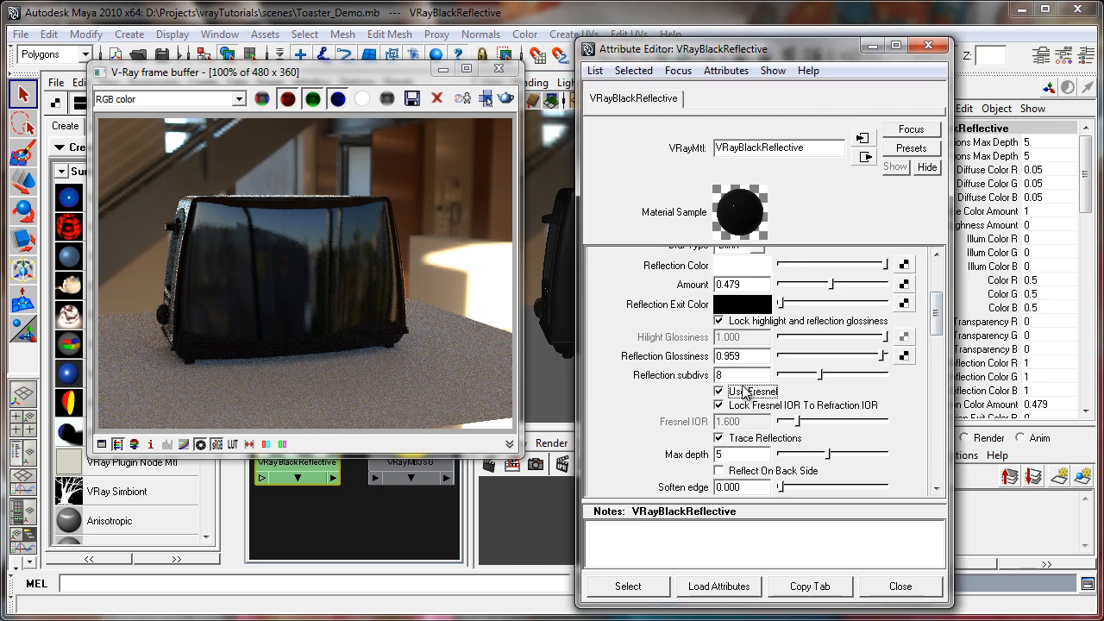
Toggle Use Fresnel on the VRayBlackReflective material while reviewing its reflection settings
click(719, 392)
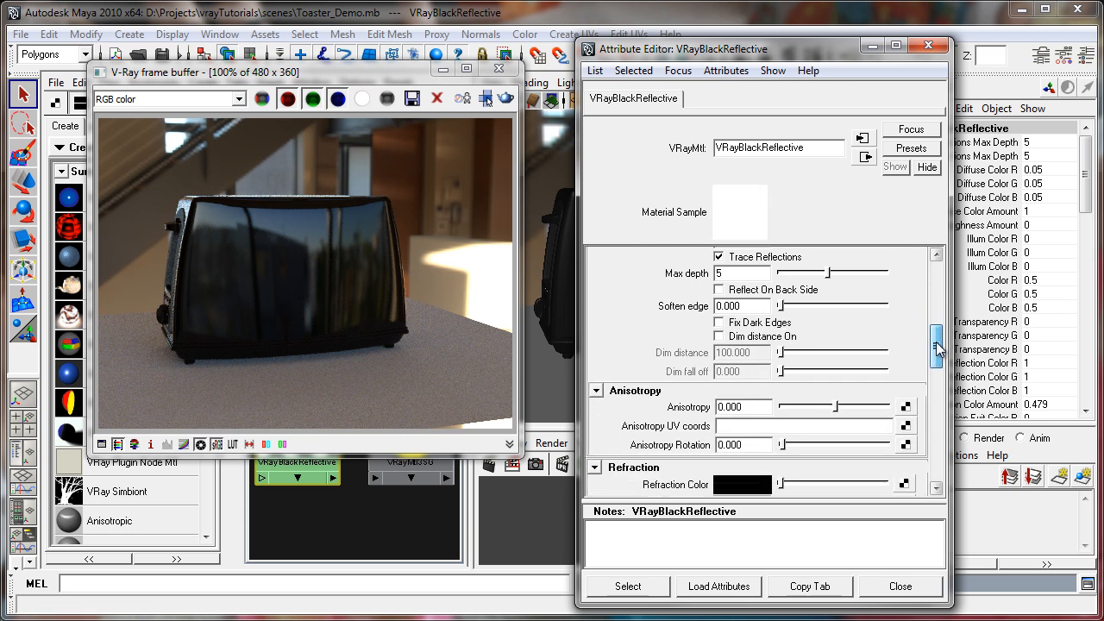
Re-enter Refraction IOR as 1.5, close the Attribute Editor and mark a viewport region to re-render
scroll(down, 3)
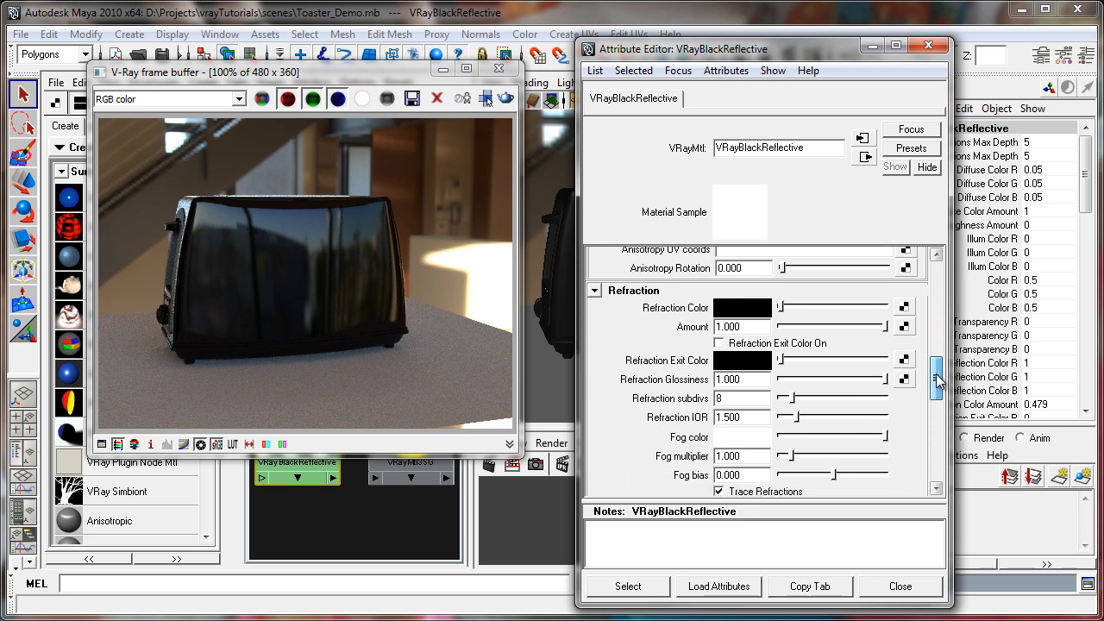
triple_click(740, 415)
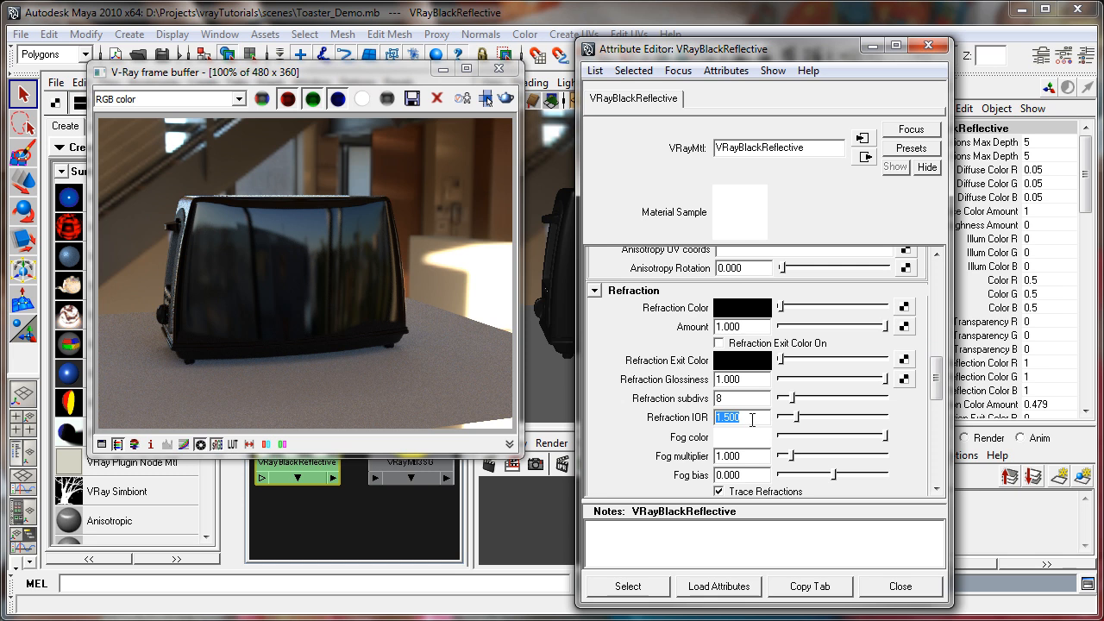
mouse_move(698, 435)
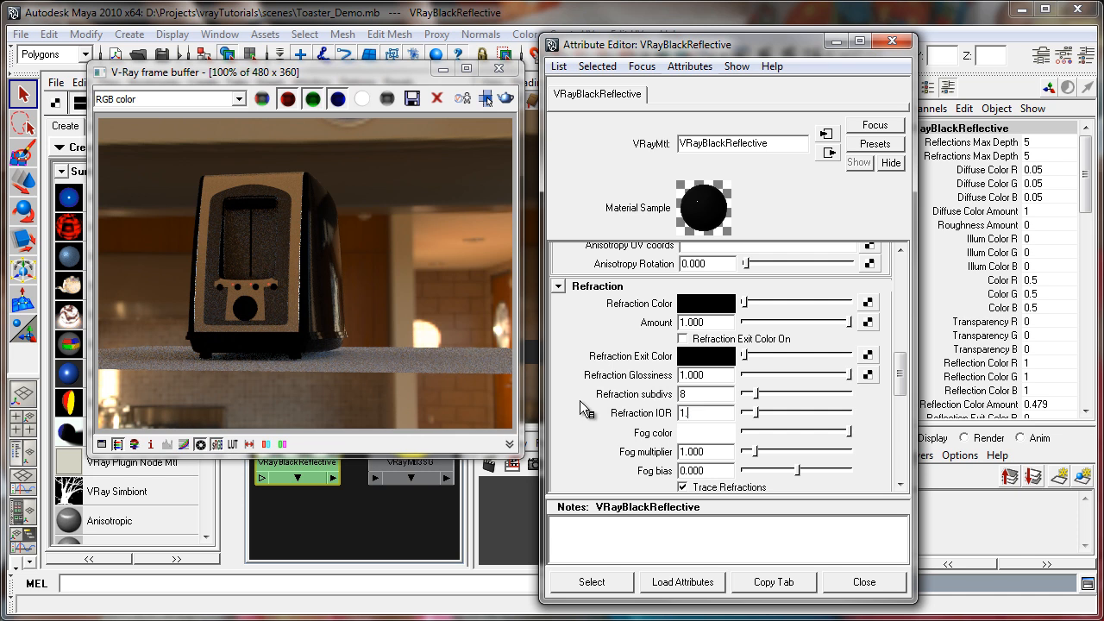
text(1.5)
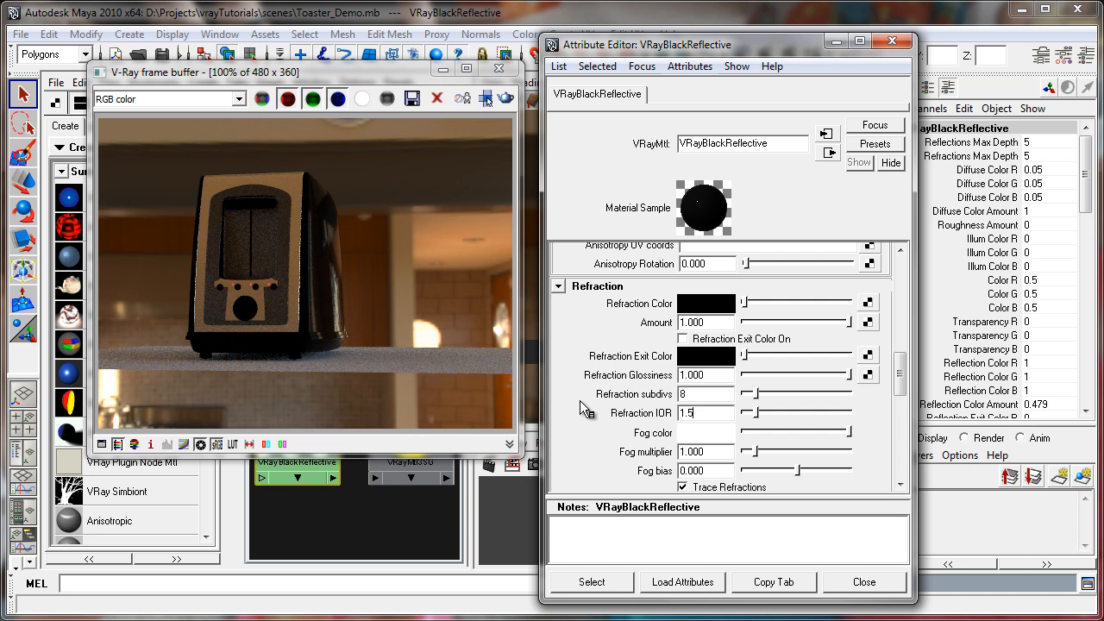
triple_click(705, 413)
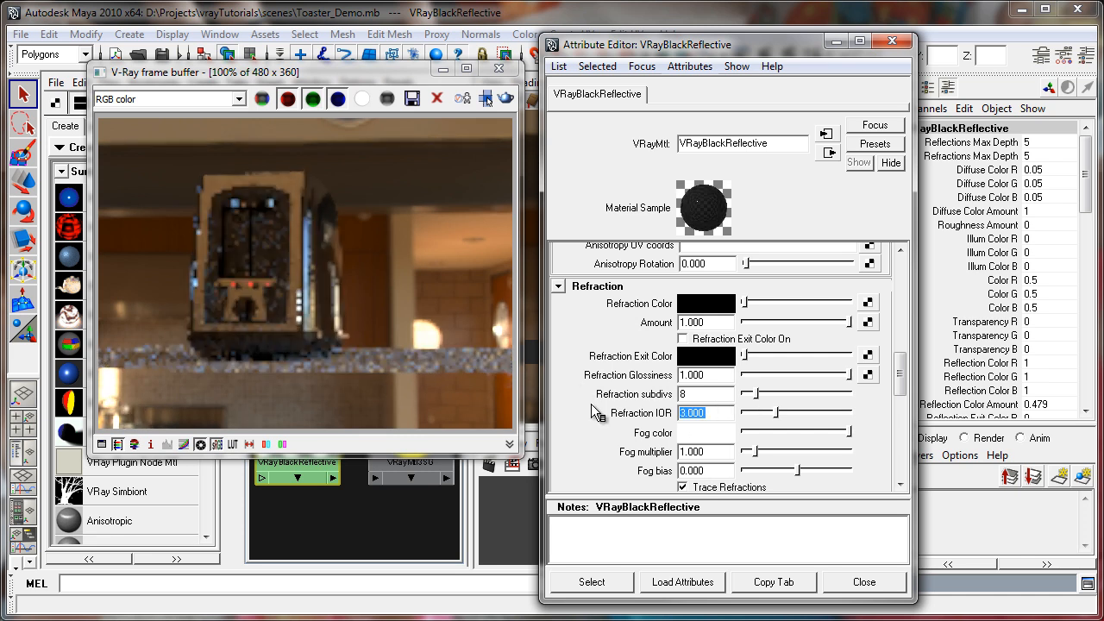
click(862, 581)
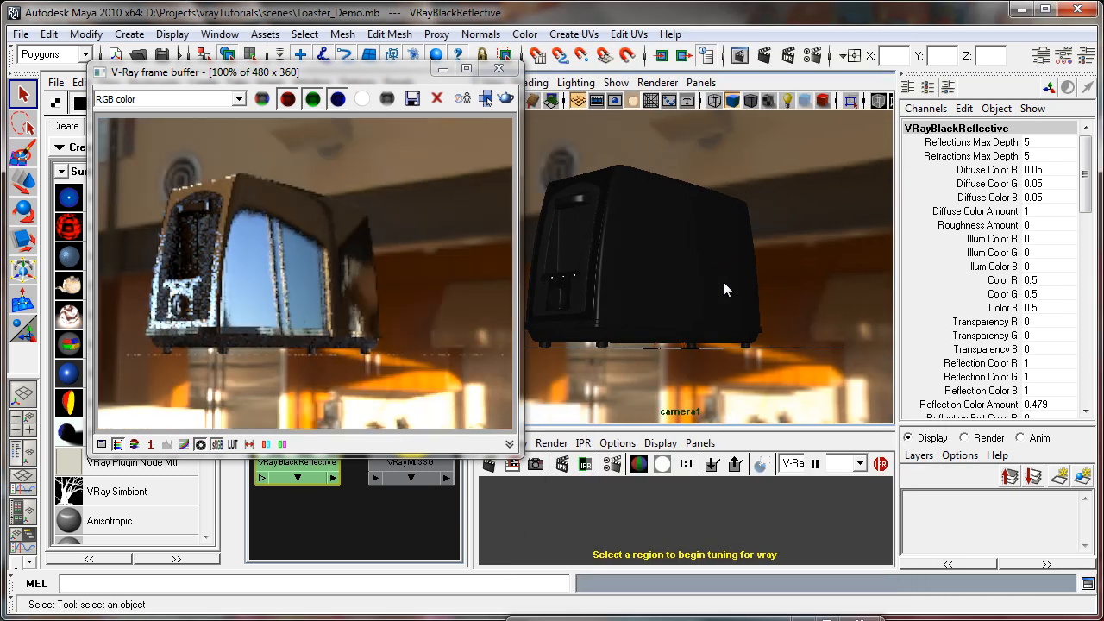
drag(724, 289, 704, 307)
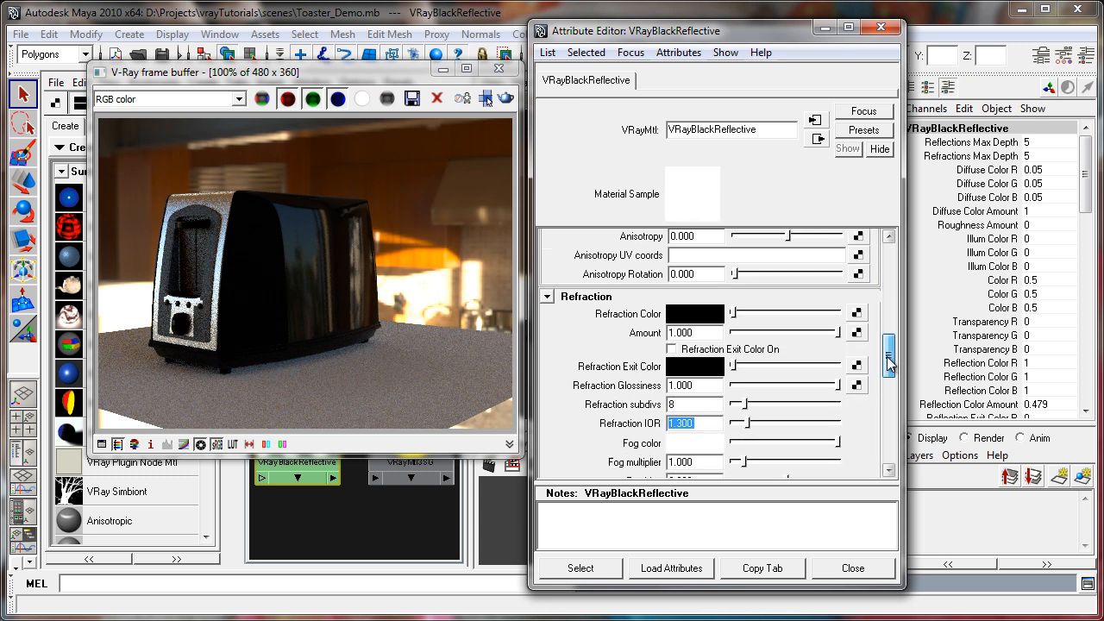
Uncheck Lock Fresnel IOR To Refraction IOR in VRayBlackReflective's Reflection section
scroll(down, 3)
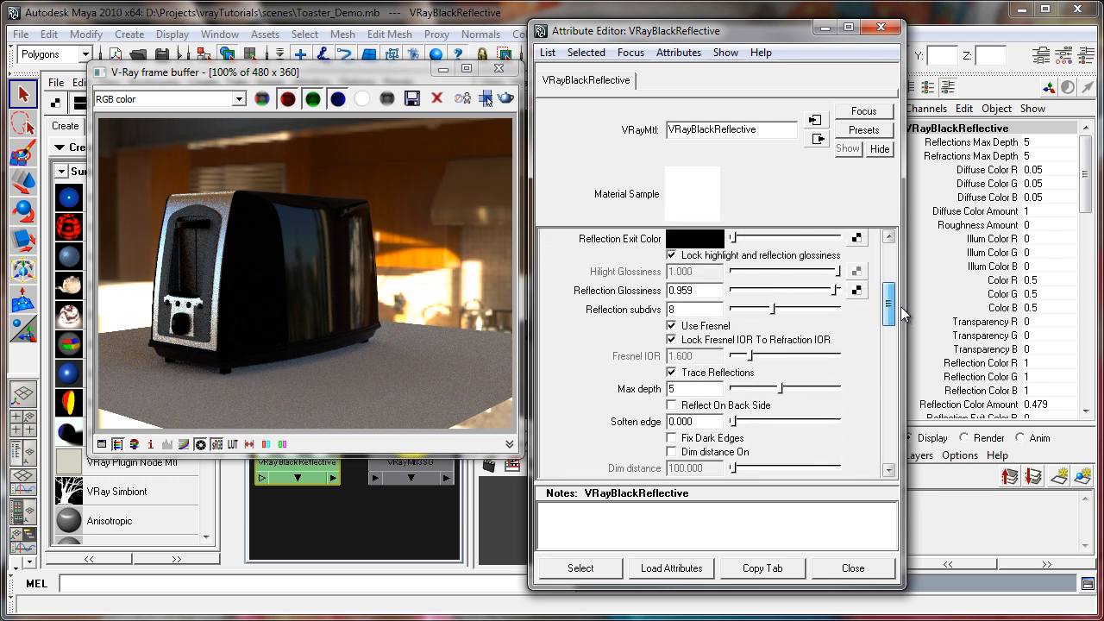
scroll(up, 3)
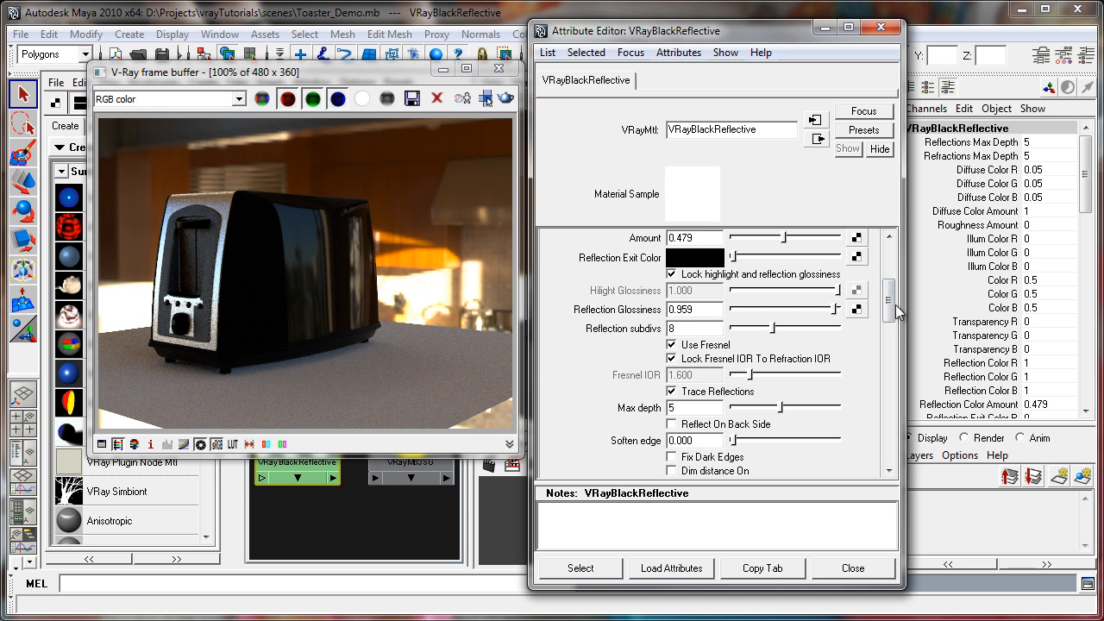
scroll(up, 3)
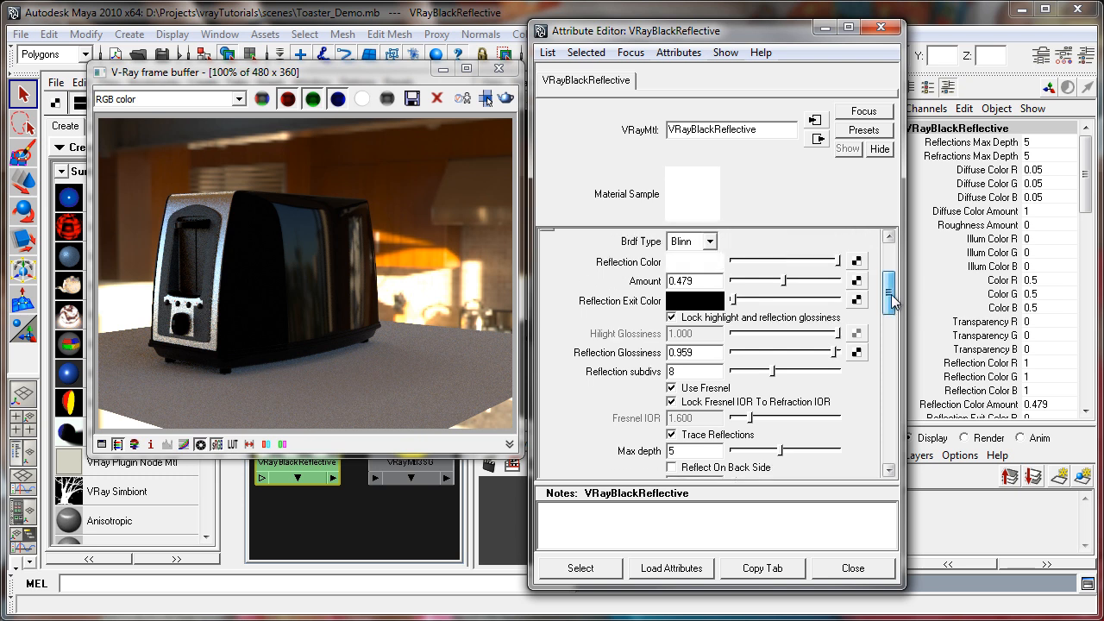
scroll(up, 3)
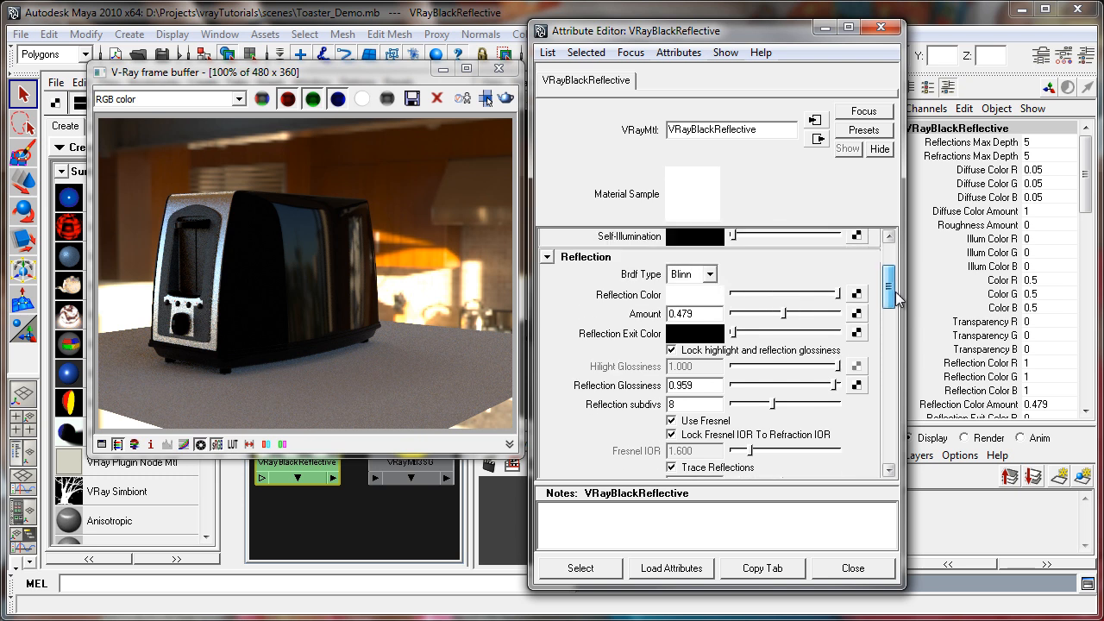
scroll(down, 3)
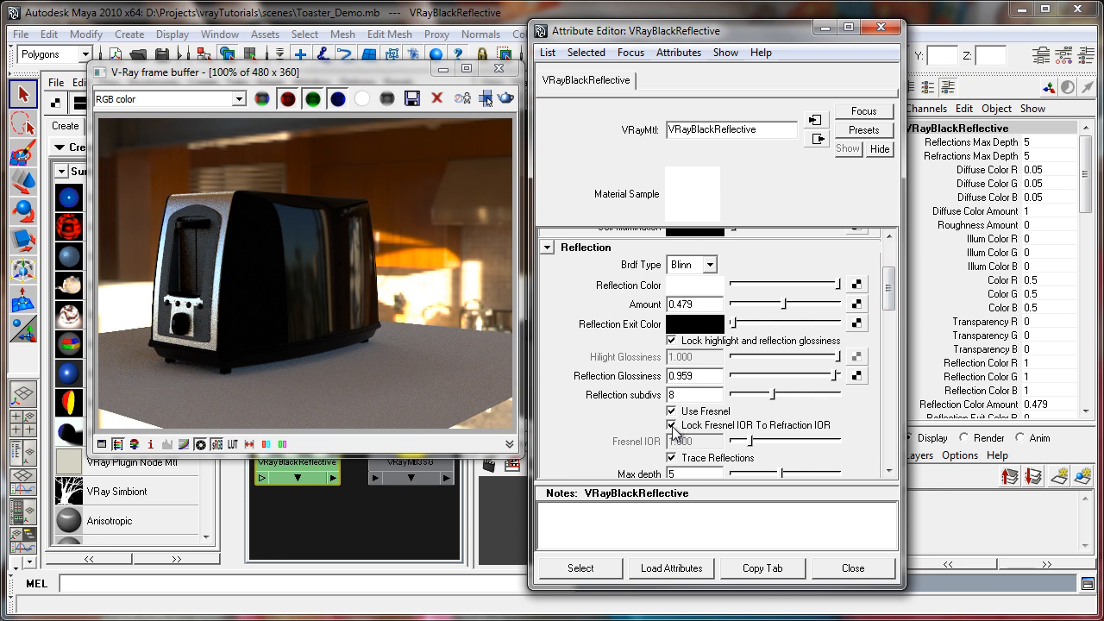
click(673, 425)
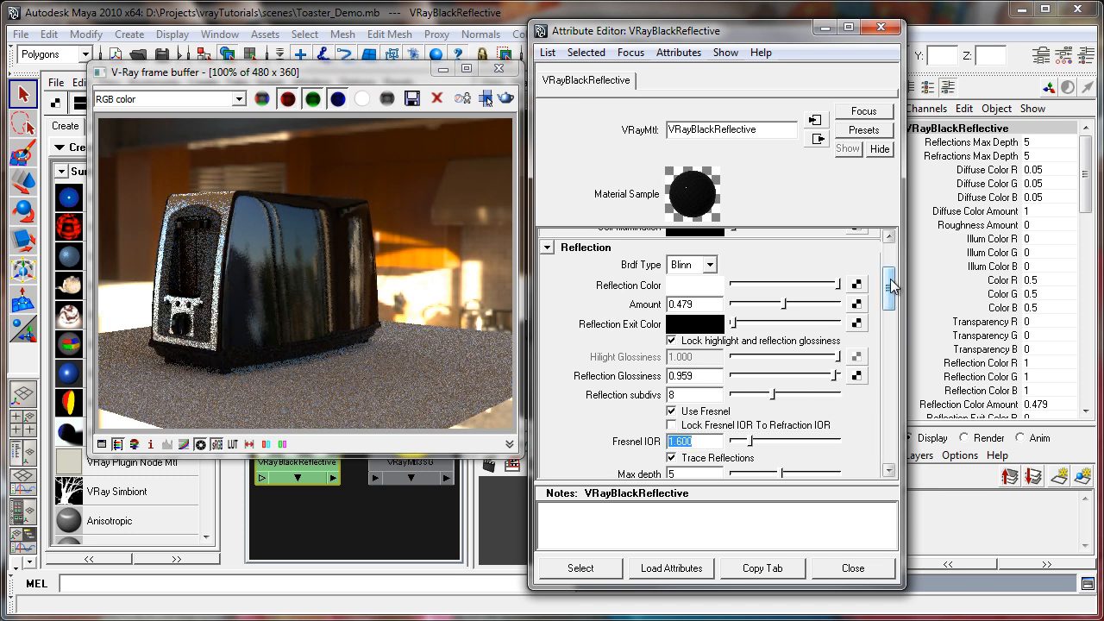
Select the now-independent Fresnel IOR field for editing
scroll(down, 3)
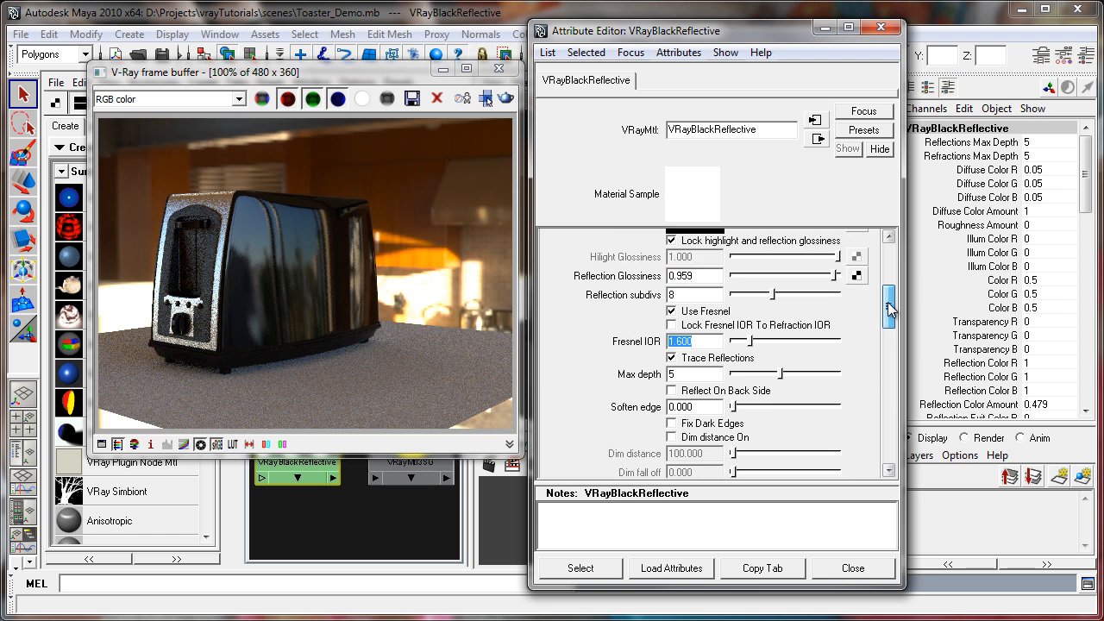
scroll(up, 3)
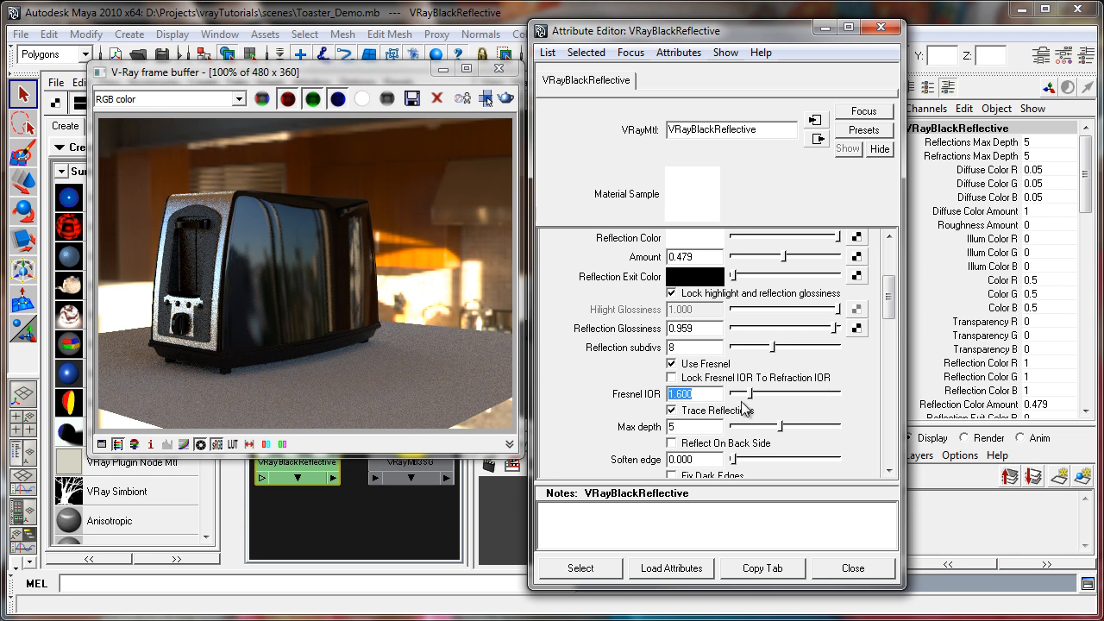
scroll(down, 3)
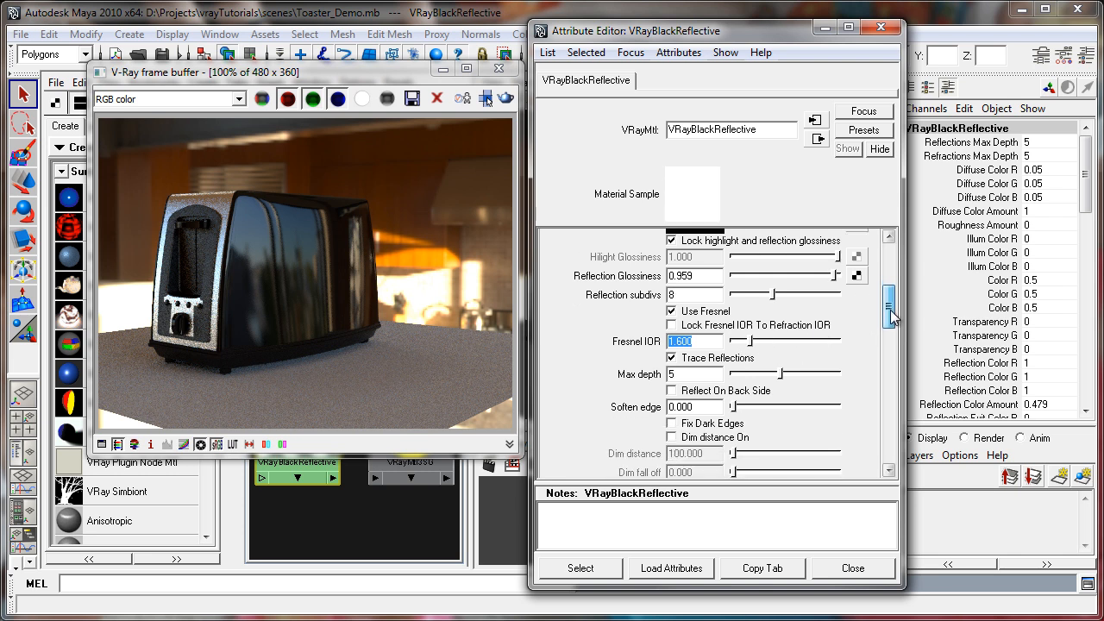
scroll(up, 3)
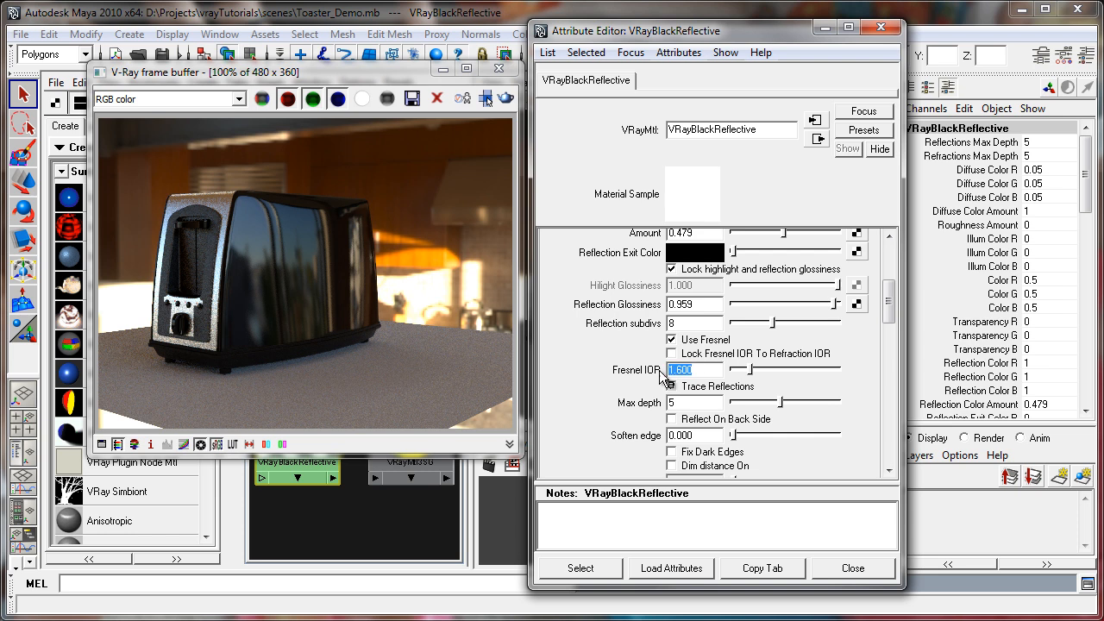
click(673, 387)
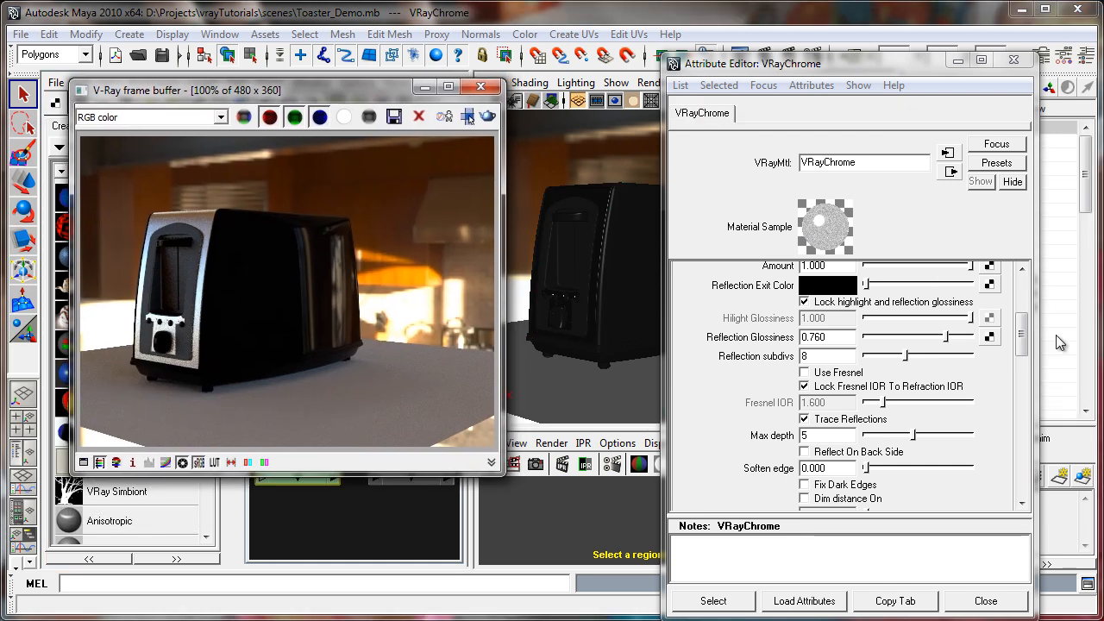
Set VRayChrome's diffuse colour to black and scroll down to its Reflection section
scroll(up, 3)
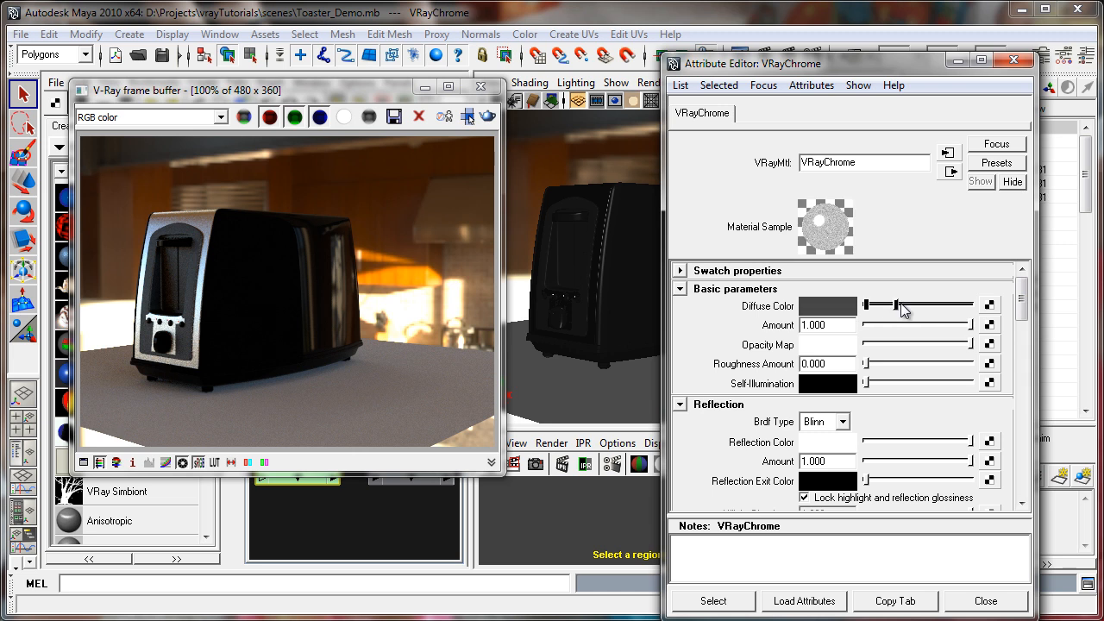
drag(897, 304, 863, 304)
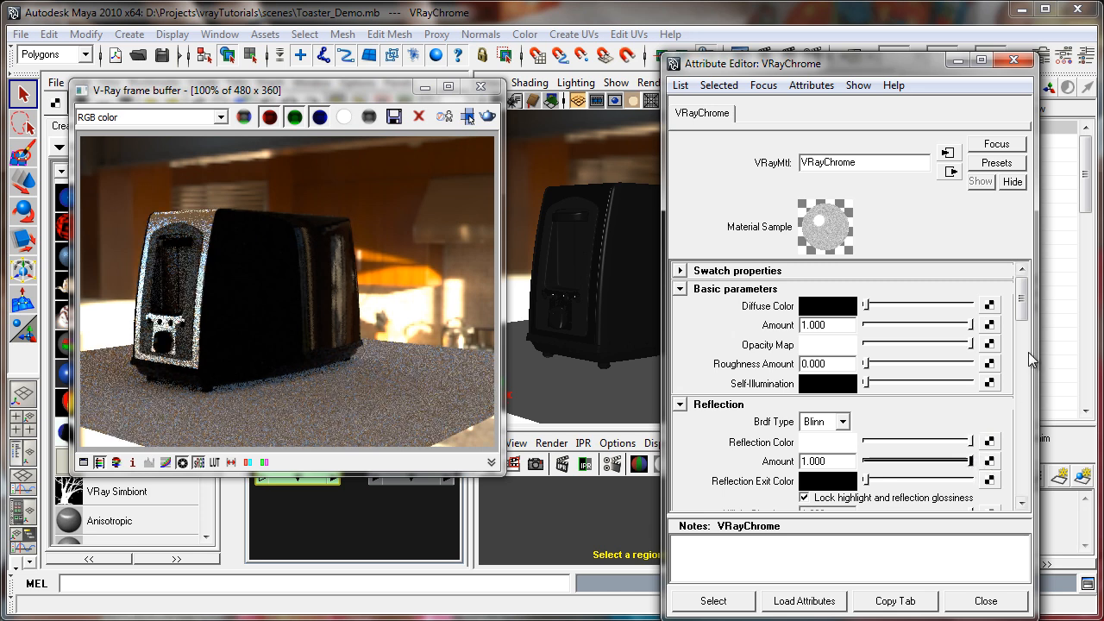
scroll(down, 3)
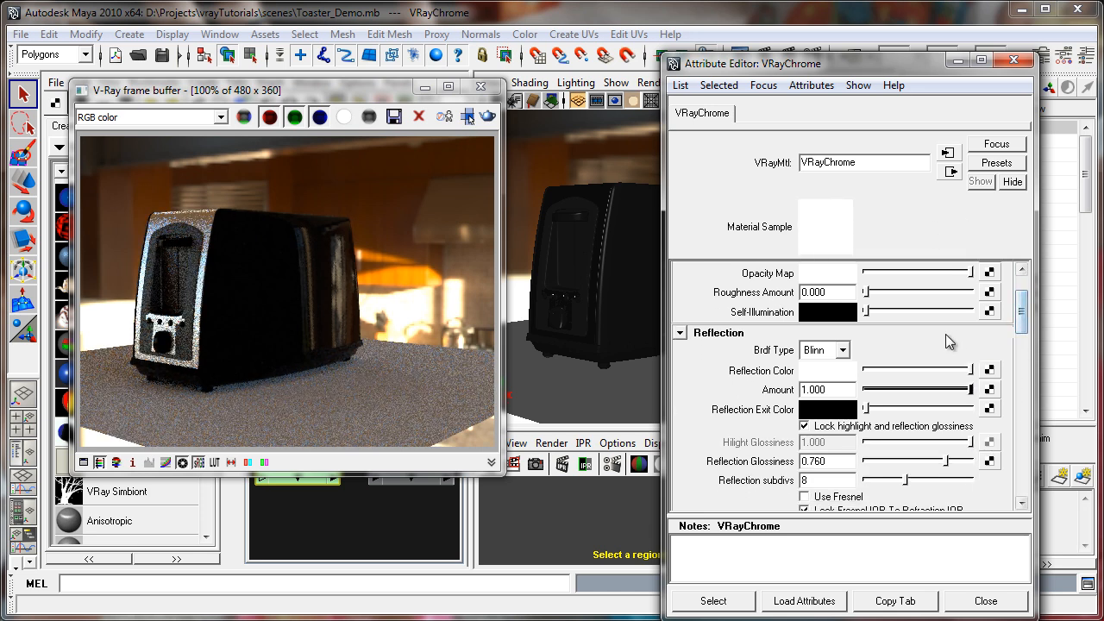
scroll(down, 3)
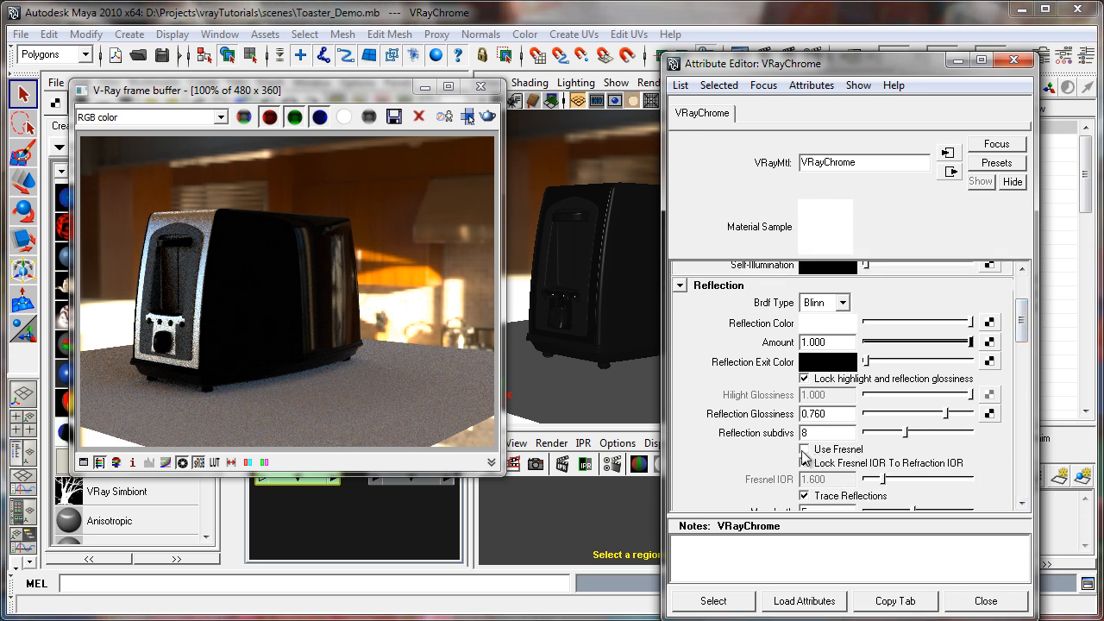
scroll(down, 3)
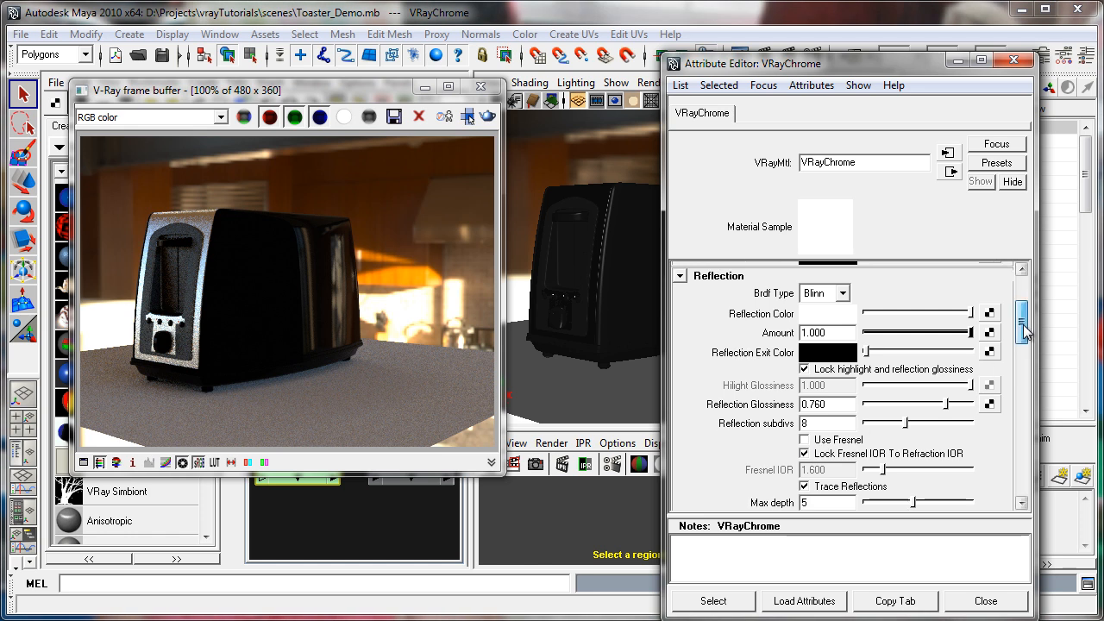
scroll(down, 3)
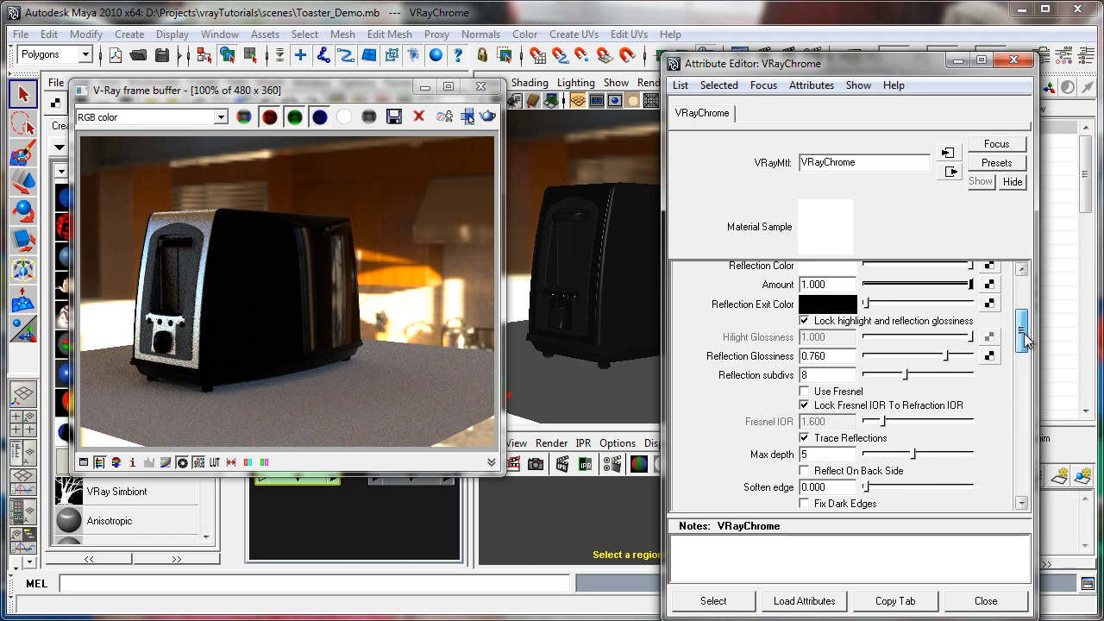
scroll(down, 3)
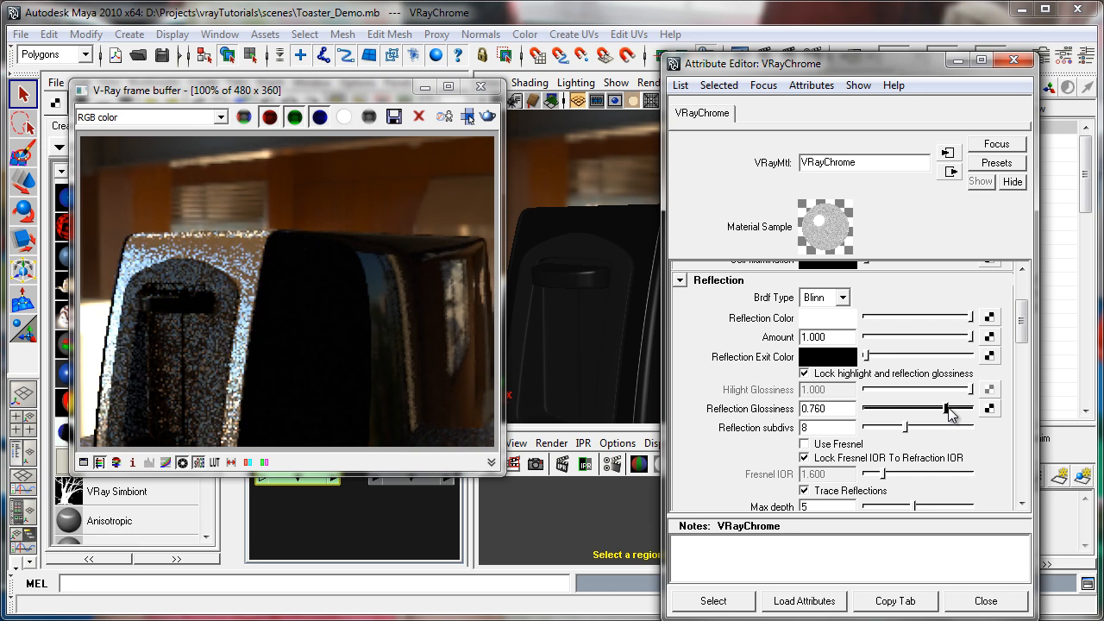
Sweep VRayChrome's Reflection Glossiness from sharp to very blurry and settle near 0.61
drag(948, 407, 970, 407)
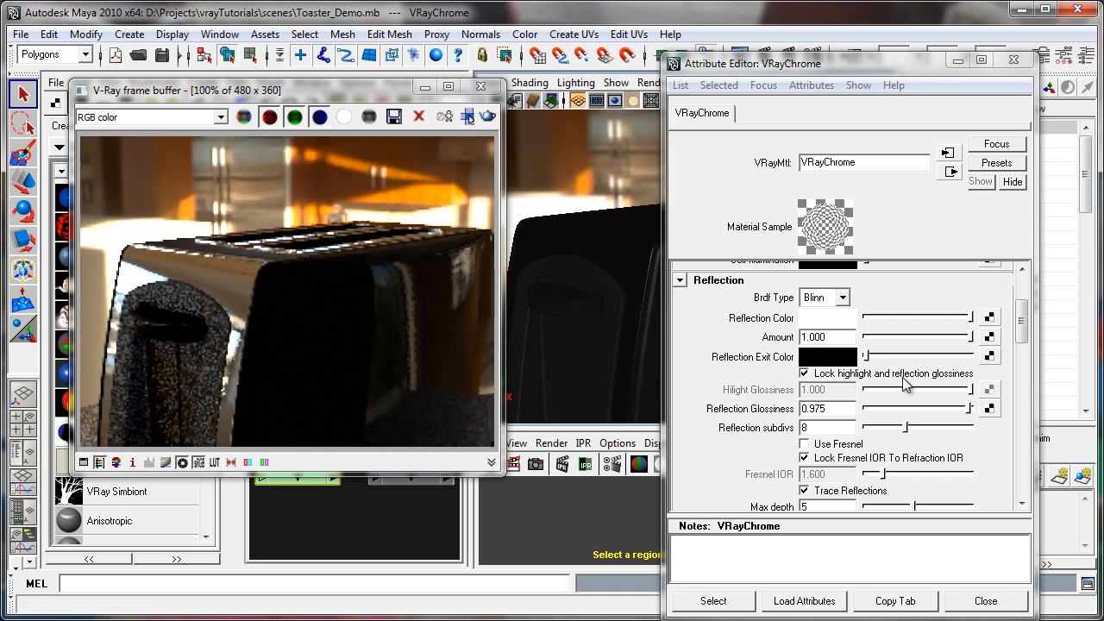
drag(905, 410, 966, 411)
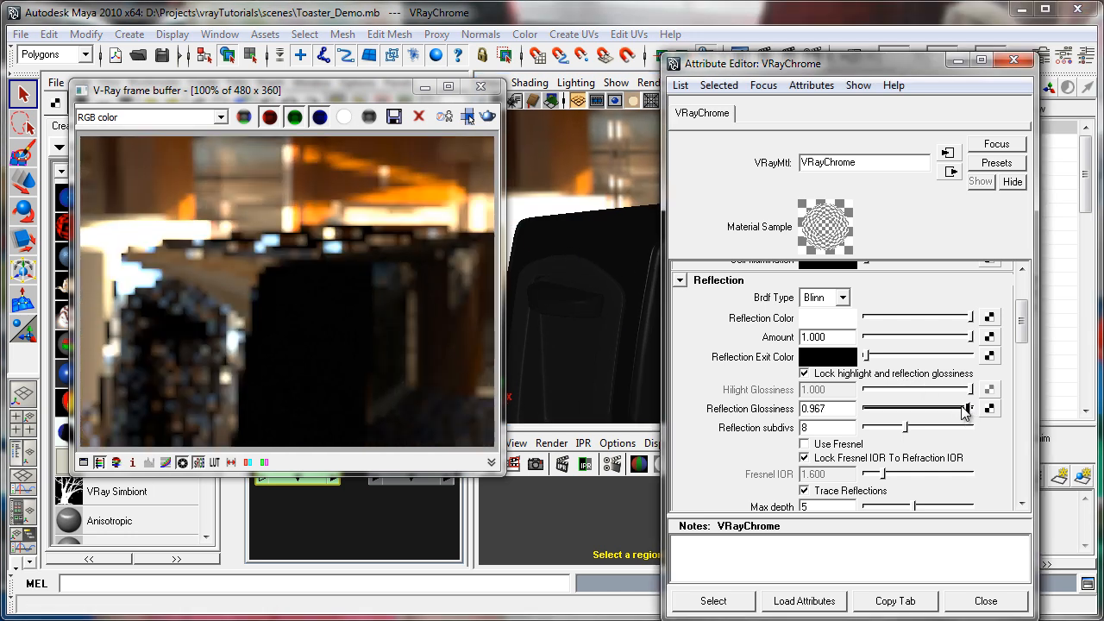
drag(965, 407, 894, 410)
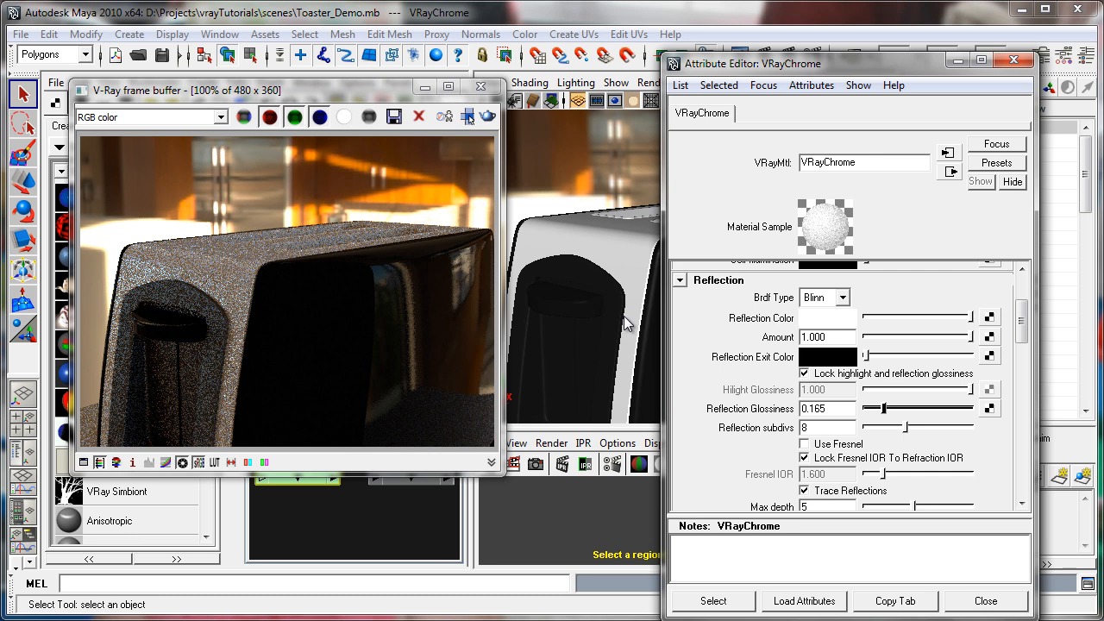
drag(894, 407, 883, 412)
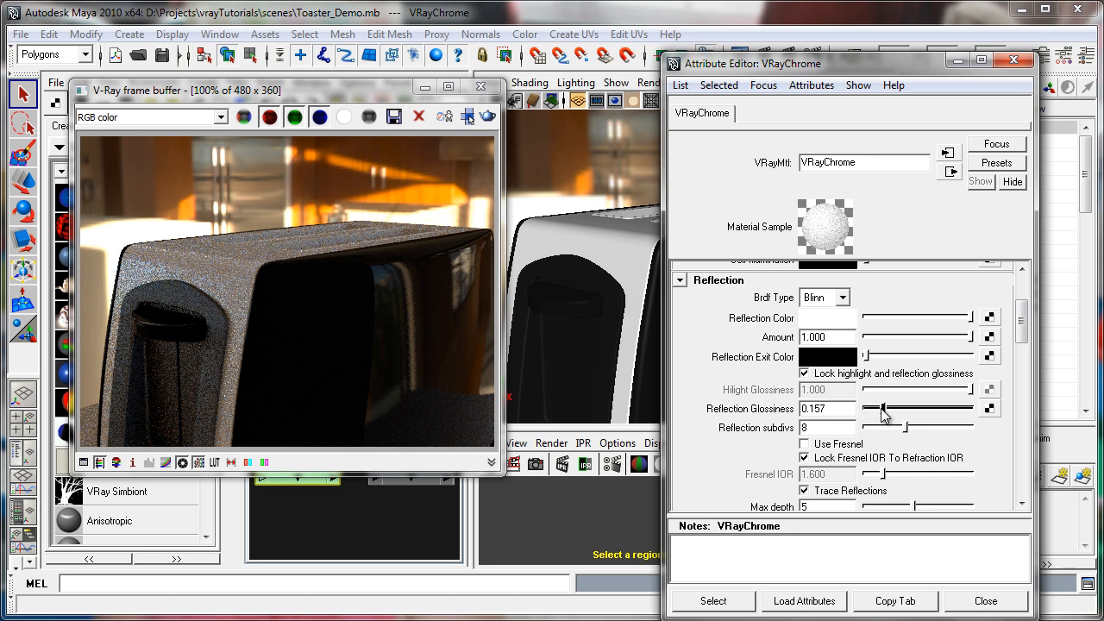
drag(894, 407, 883, 407)
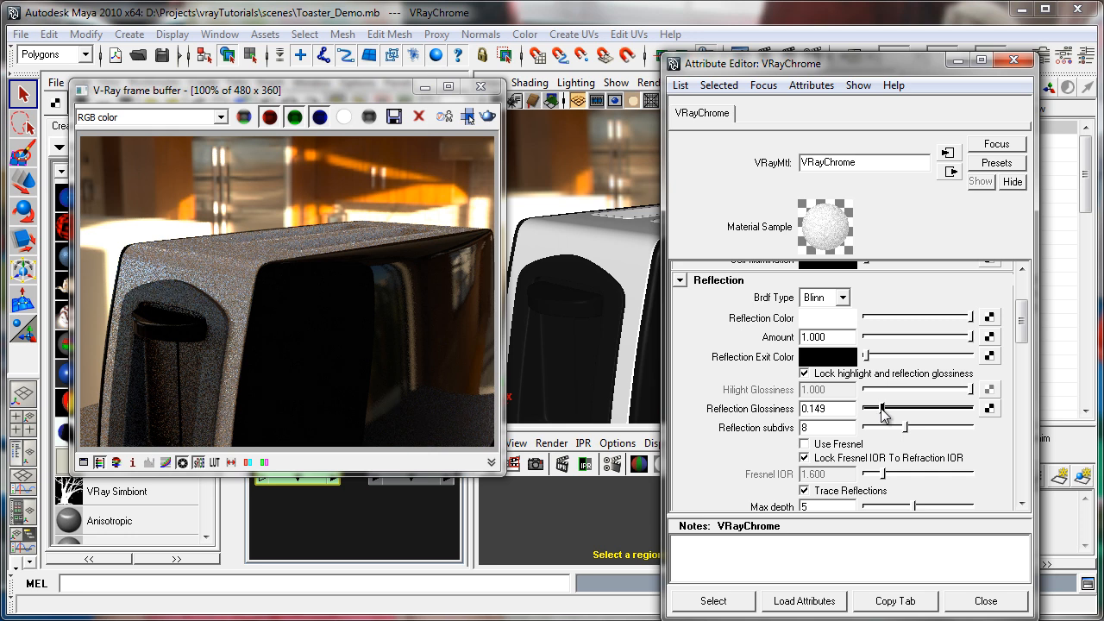
drag(889, 412, 880, 412)
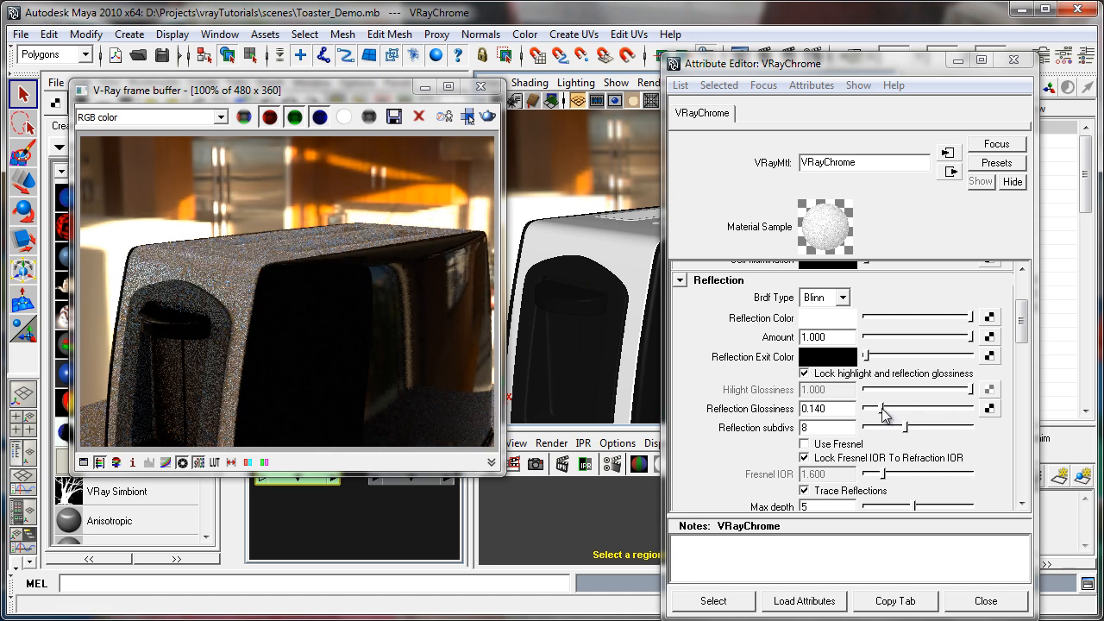
drag(866, 412, 917, 412)
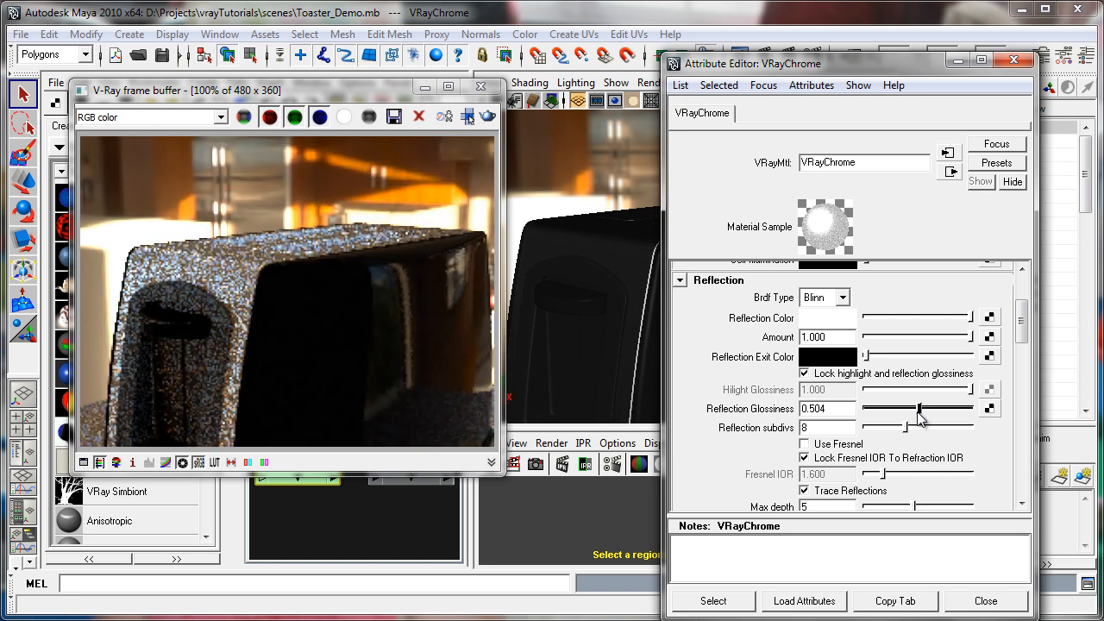
drag(921, 407, 918, 407)
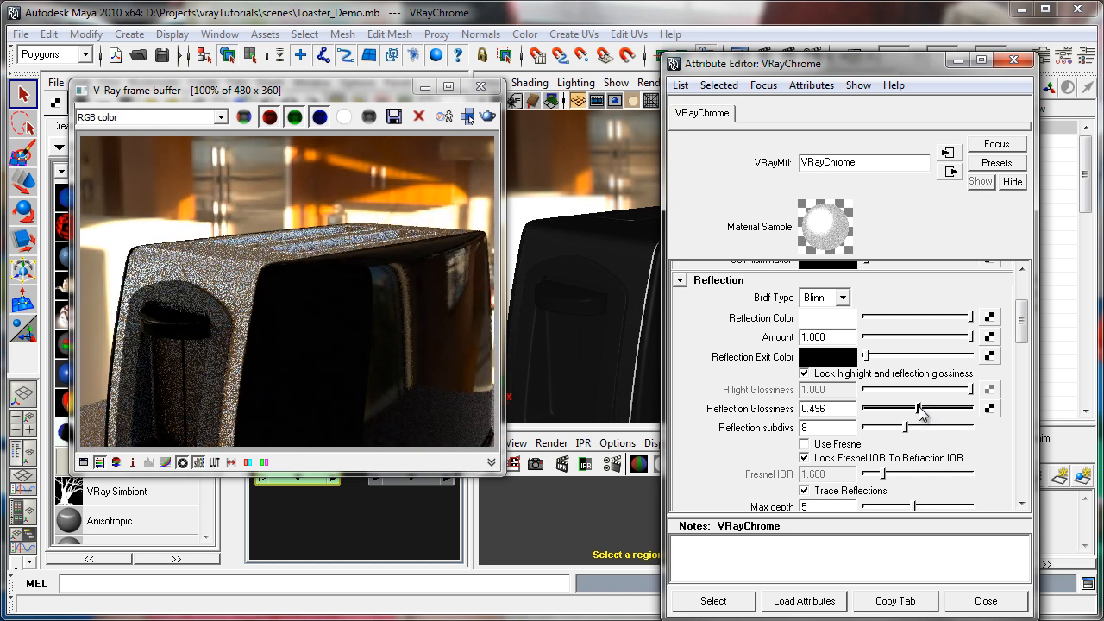
drag(918, 412, 917, 412)
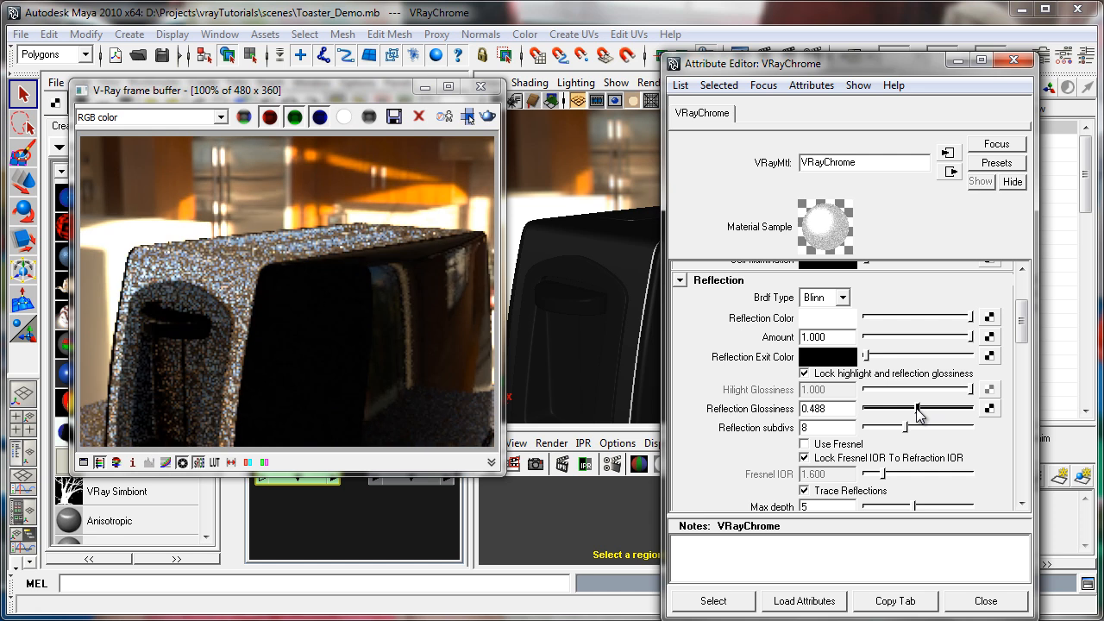
drag(918, 410, 934, 411)
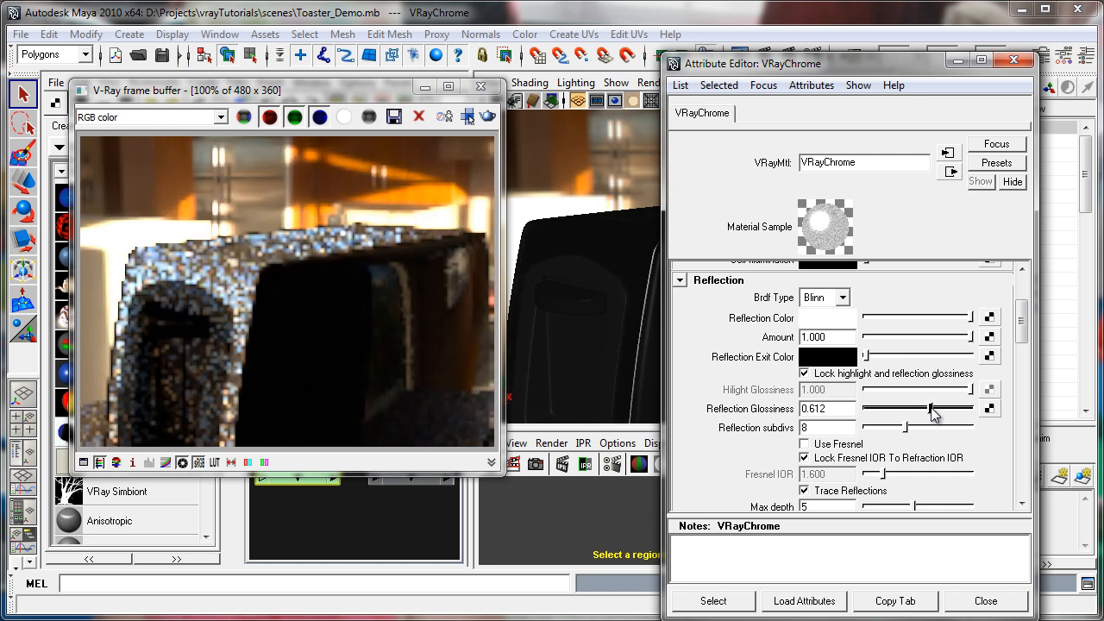